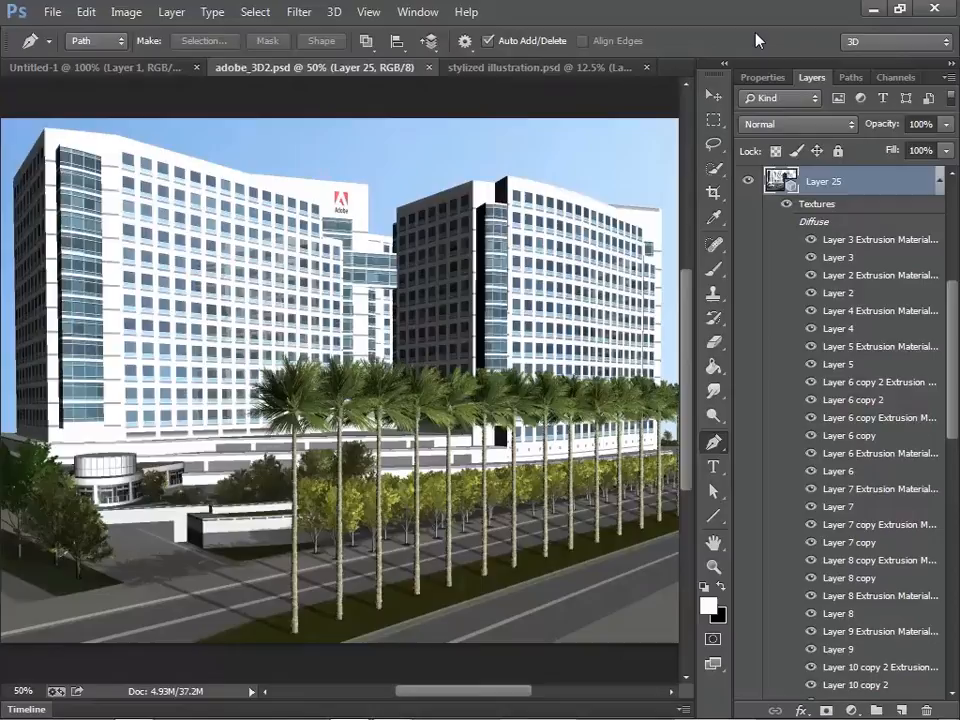
pyautogui.moveTo(690, 110)
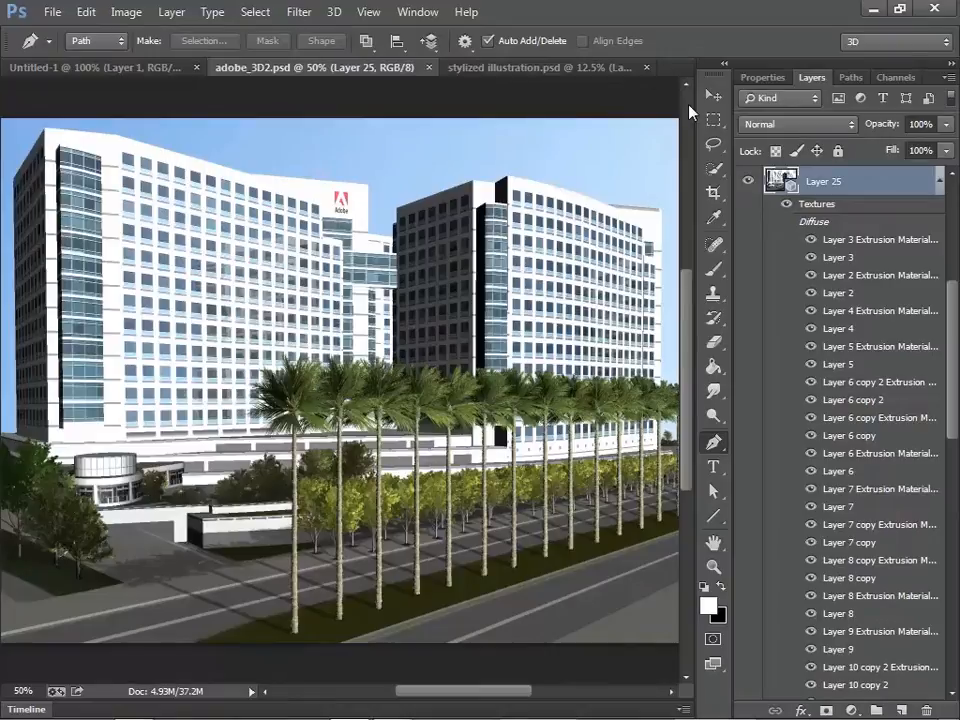
pyautogui.moveTo(600, 216)
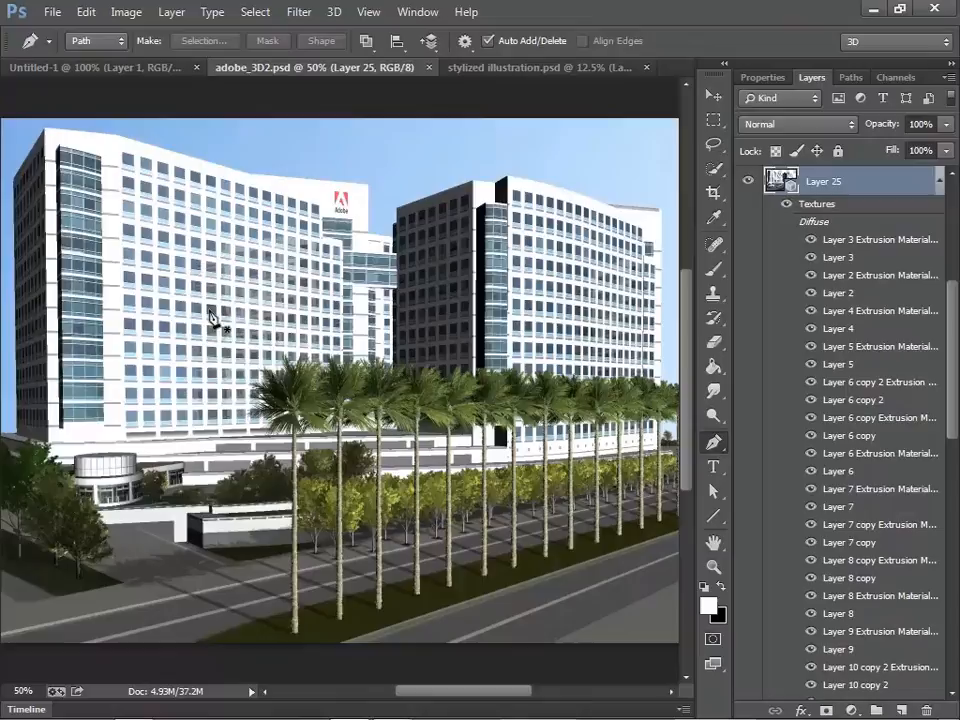
pyautogui.moveTo(220, 340)
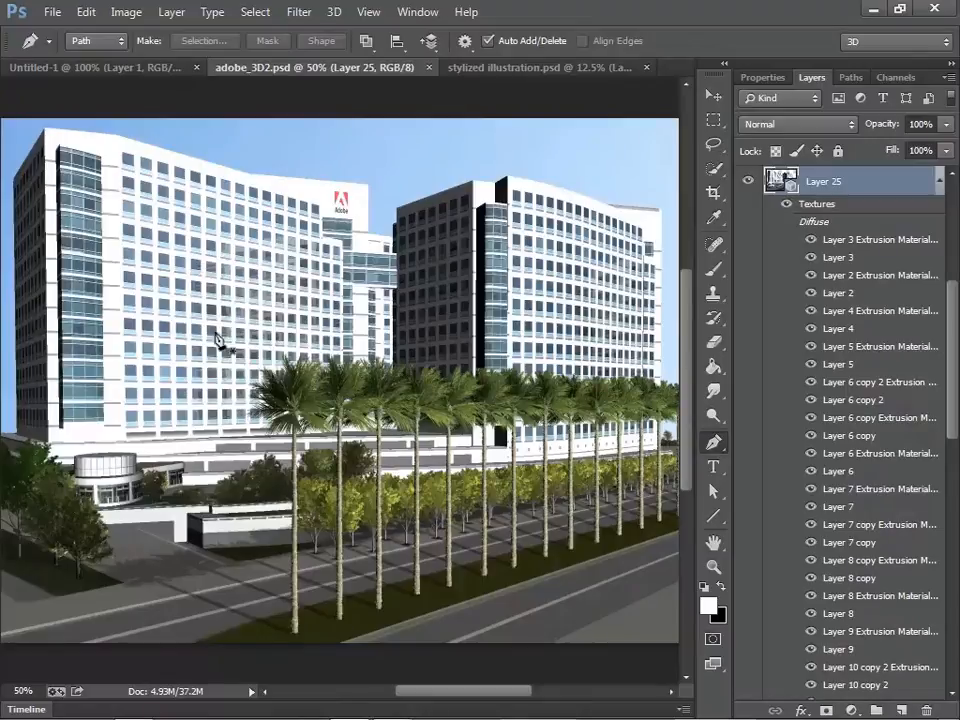
pyautogui.moveTo(384, 524)
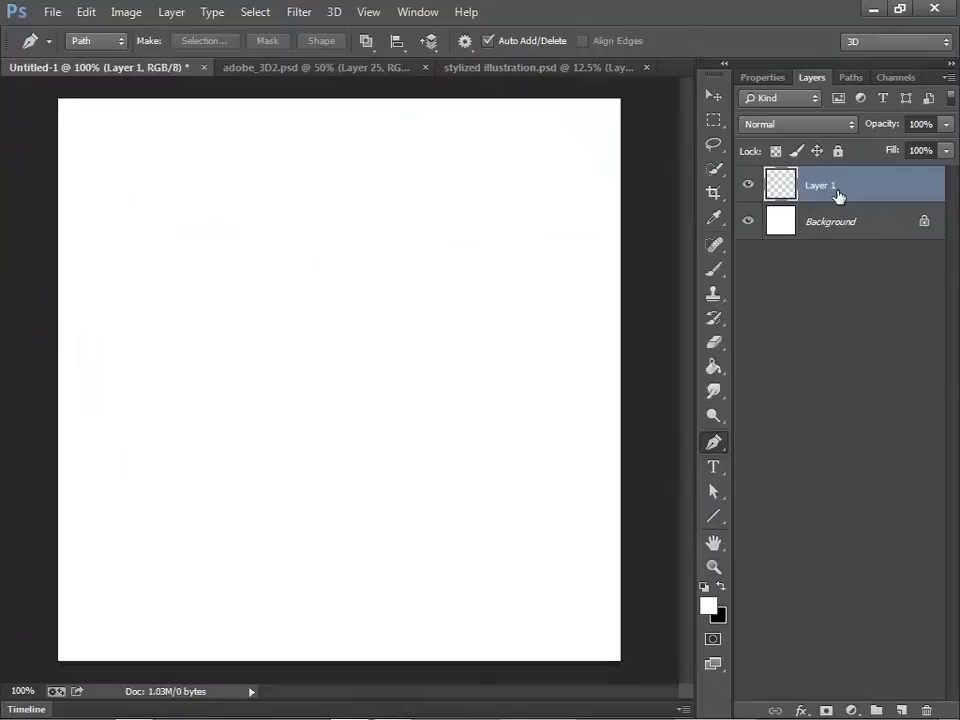
# In Edit > Fill, switch the contents to Pattern and list the scripted pattern scripts.
pyautogui.click(84, 12)
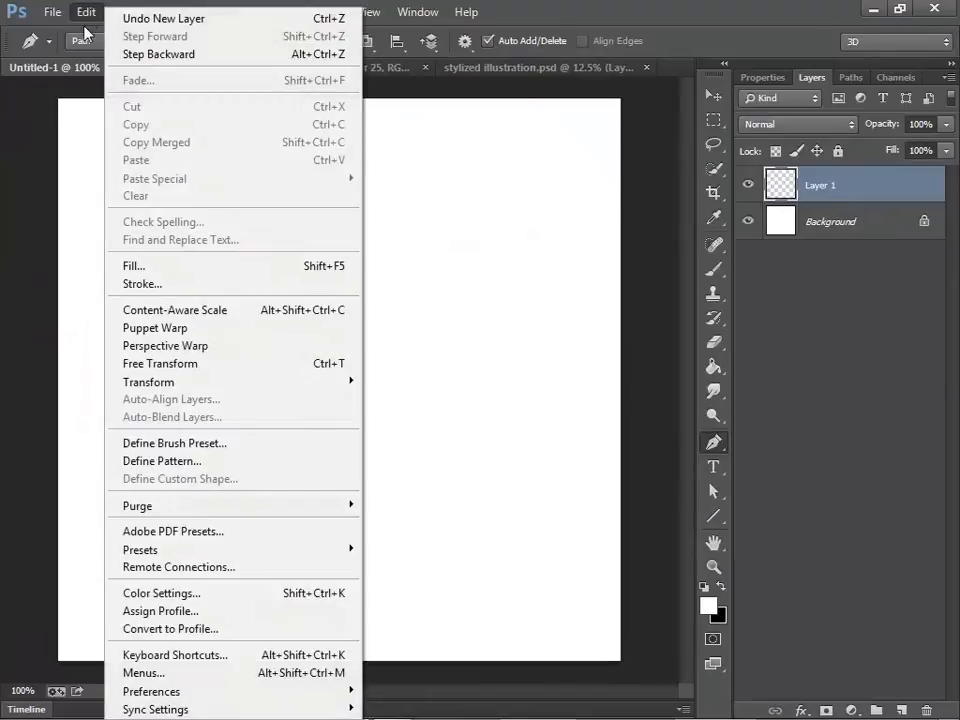
pyautogui.click(132, 264)
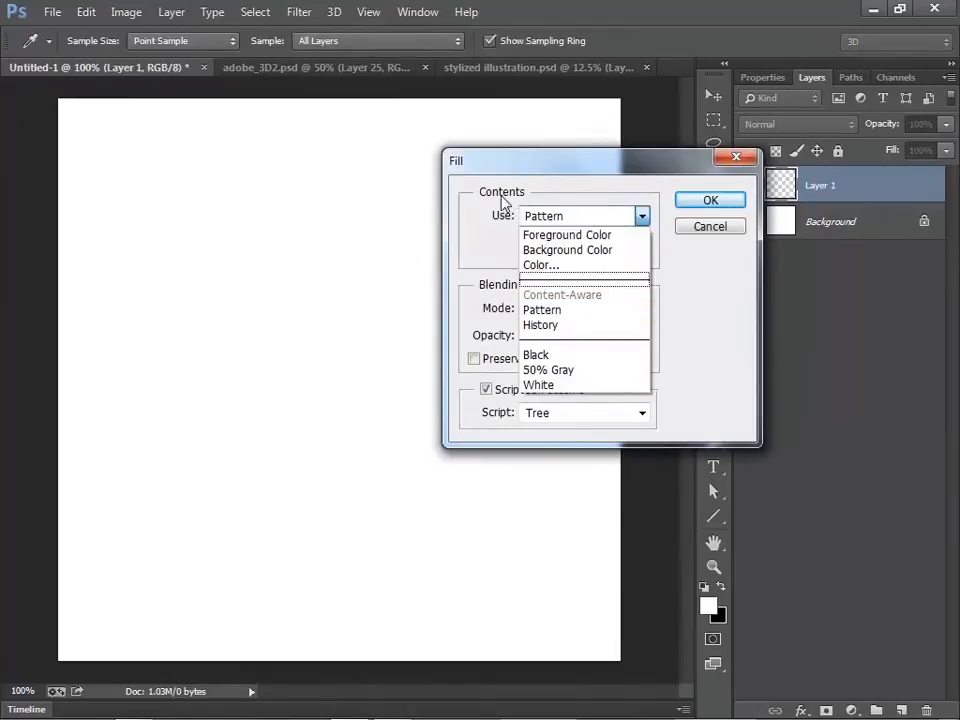
pyautogui.click(544, 216)
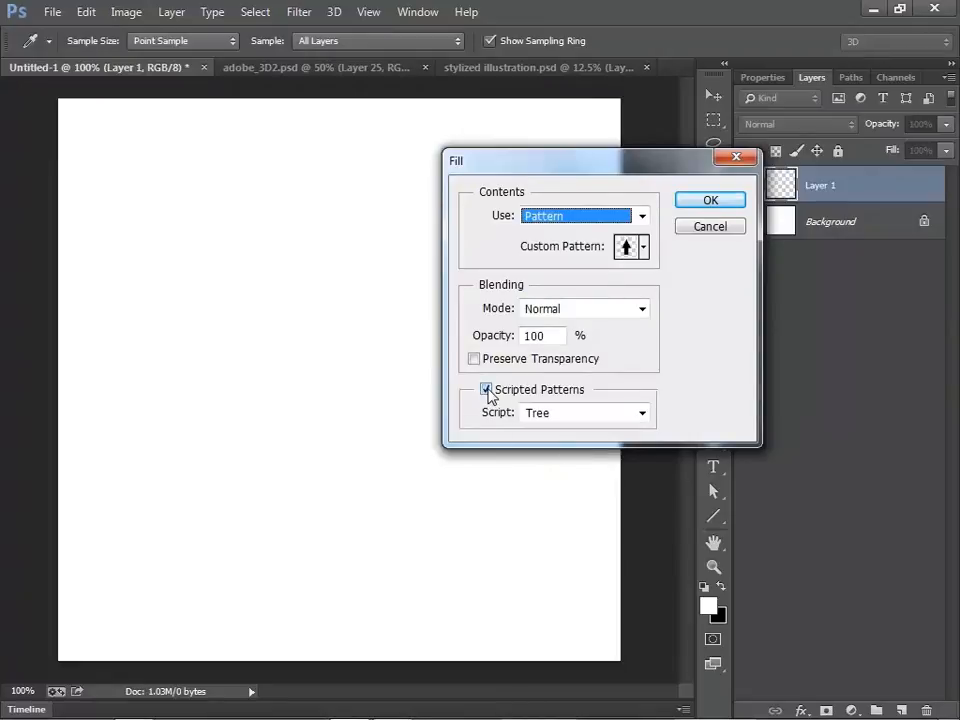
pyautogui.click(642, 412)
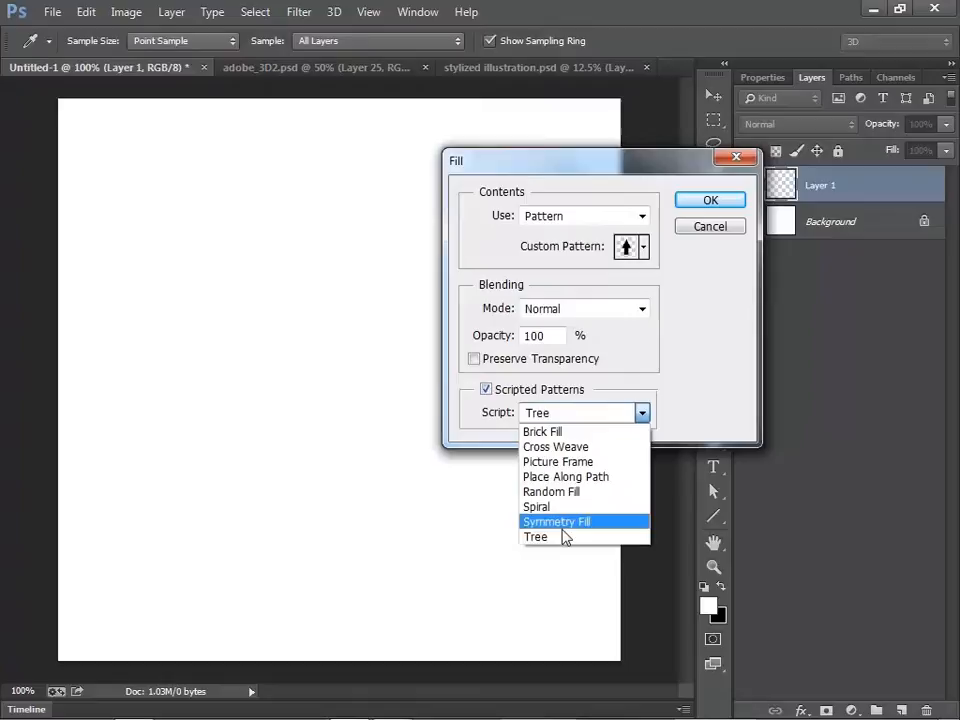
pyautogui.moveTo(536, 536)
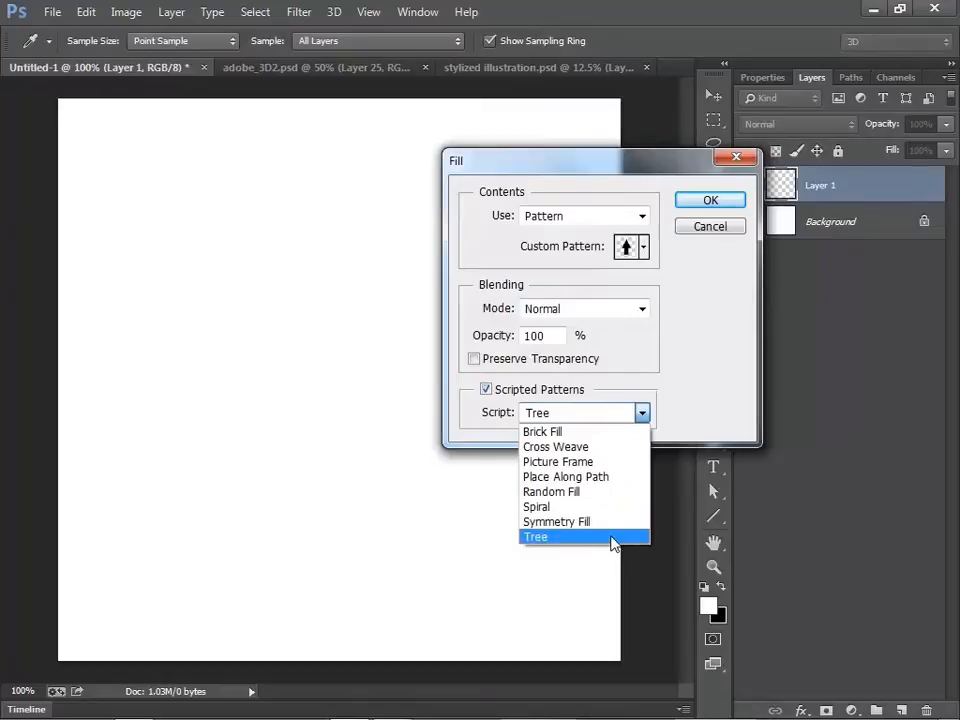
pyautogui.moveTo(518, 548)
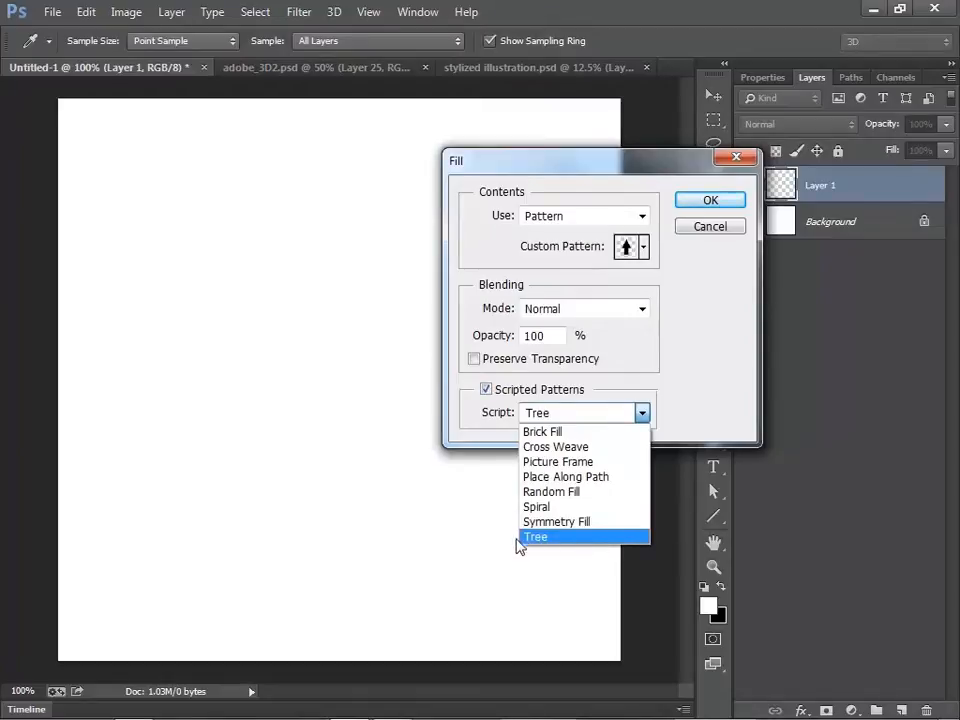
pyautogui.moveTo(564, 476)
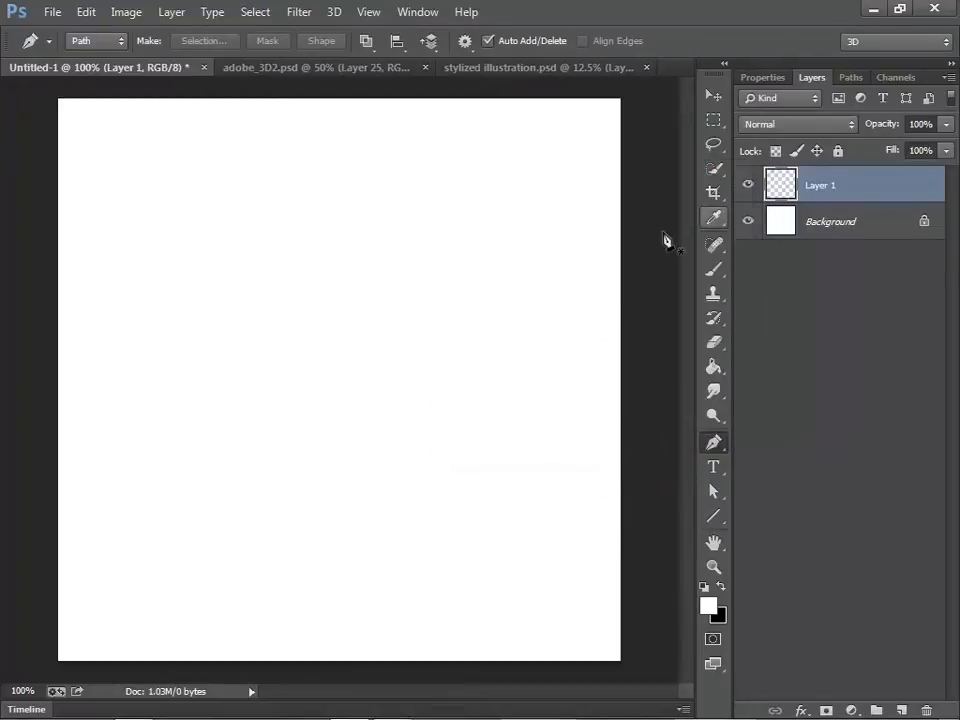
pyautogui.moveTo(100, 68)
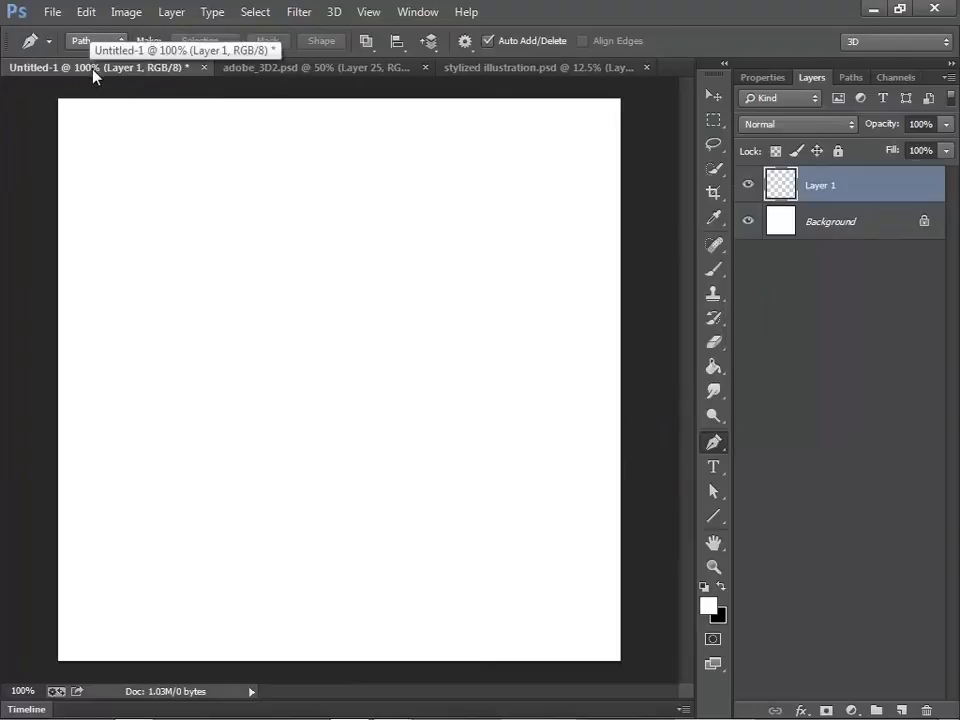
# Enable Use Graphics Processor in the Performance preferences and confirm with OK.
pyautogui.click(86, 12)
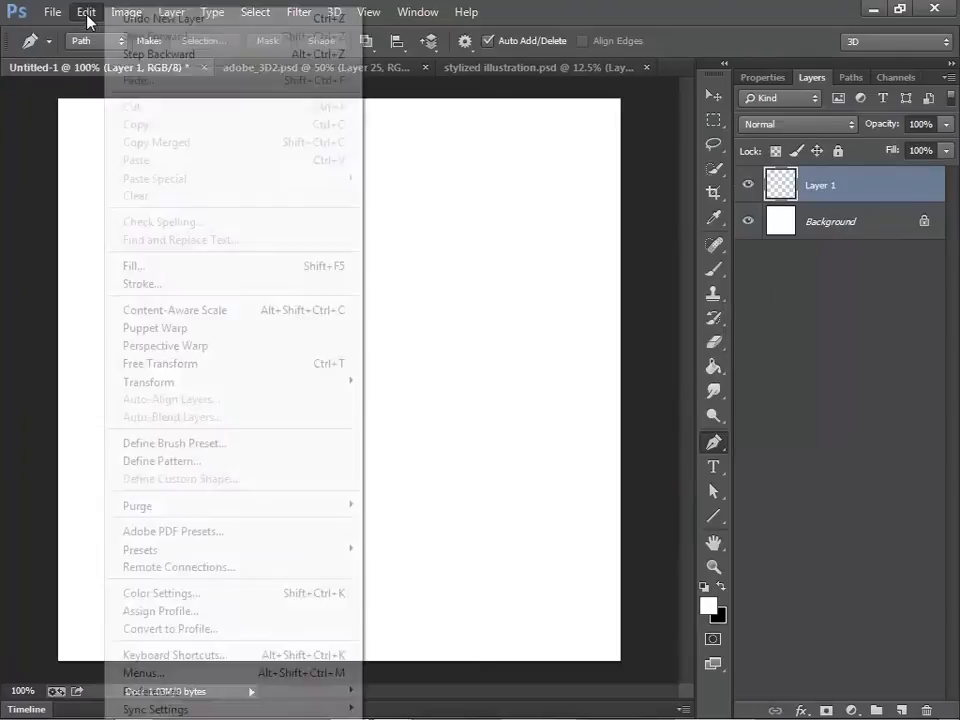
pyautogui.click(52, 12)
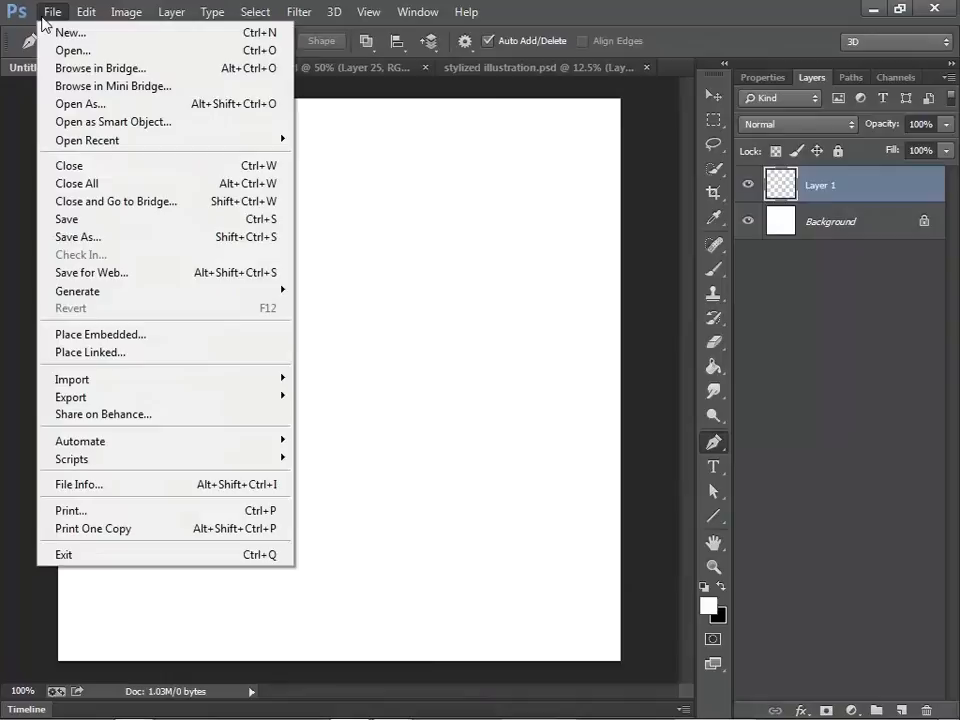
pyautogui.click(86, 12)
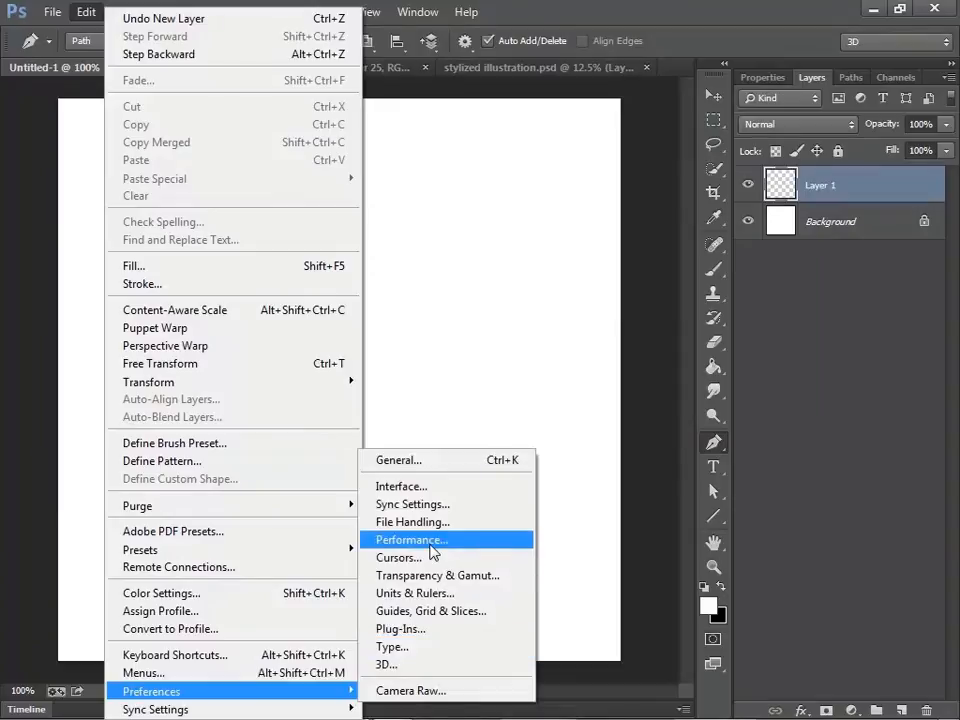
pyautogui.click(412, 540)
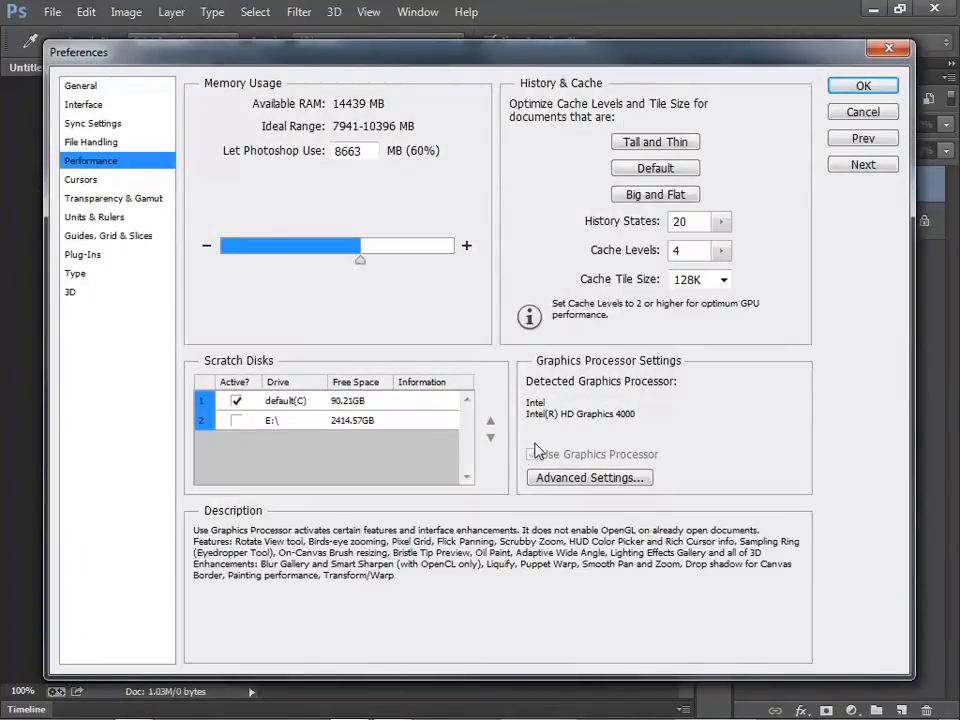
pyautogui.click(532, 454)
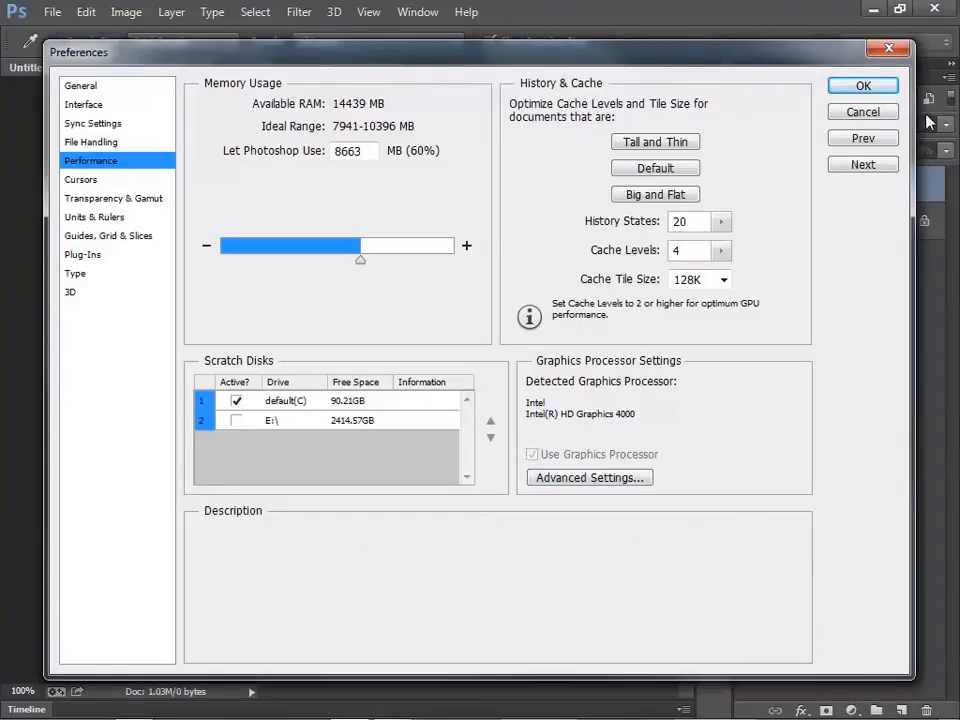
pyautogui.click(862, 84)
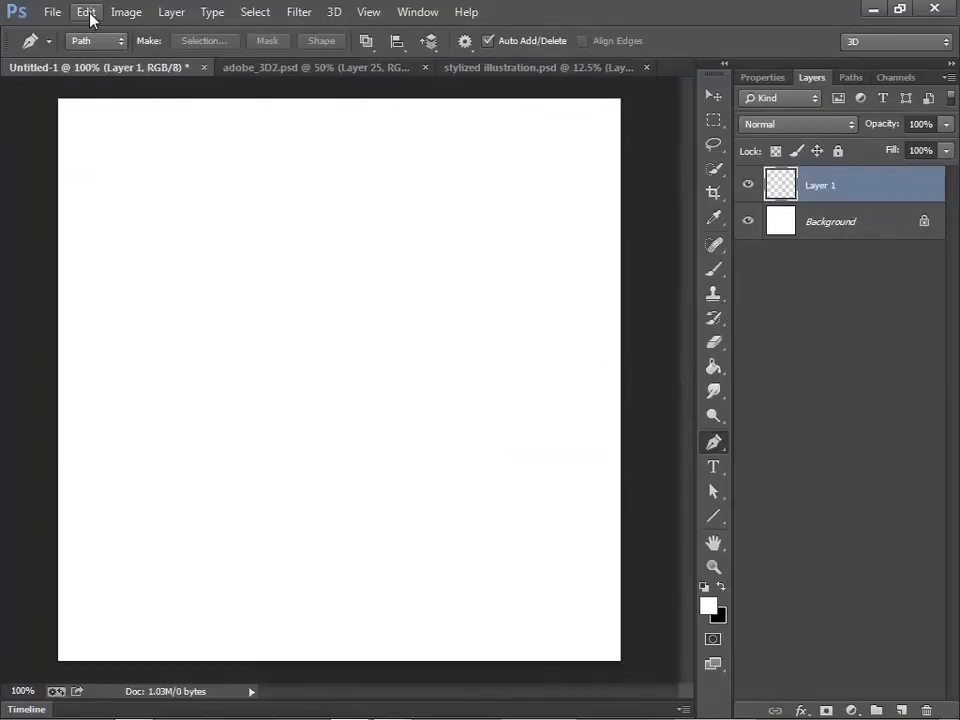
pyautogui.moveTo(416, 236)
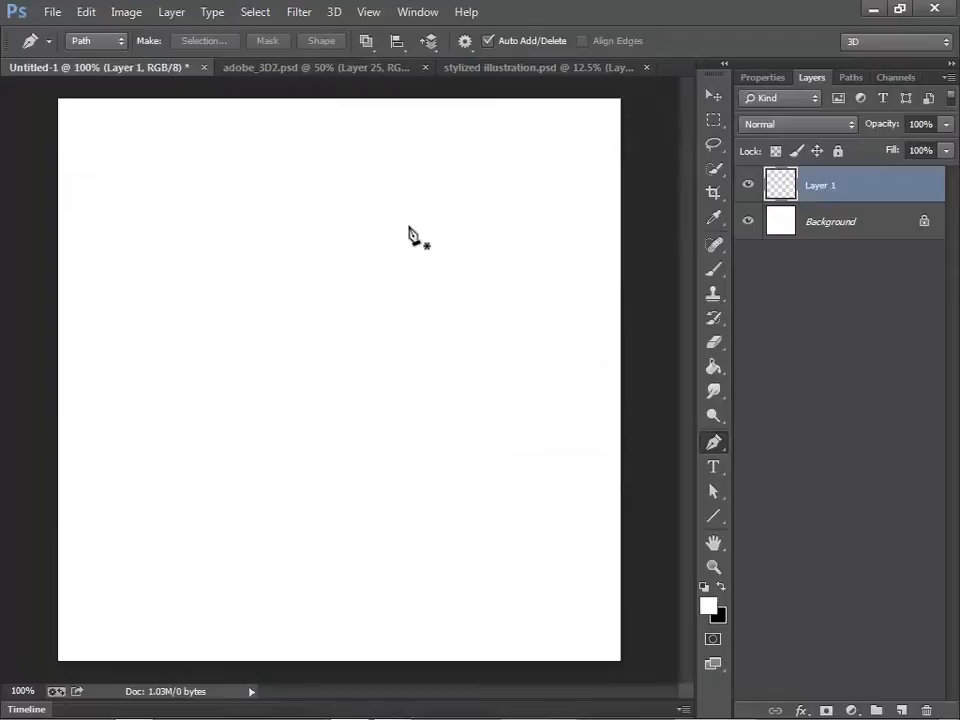
pyautogui.moveTo(164, 156)
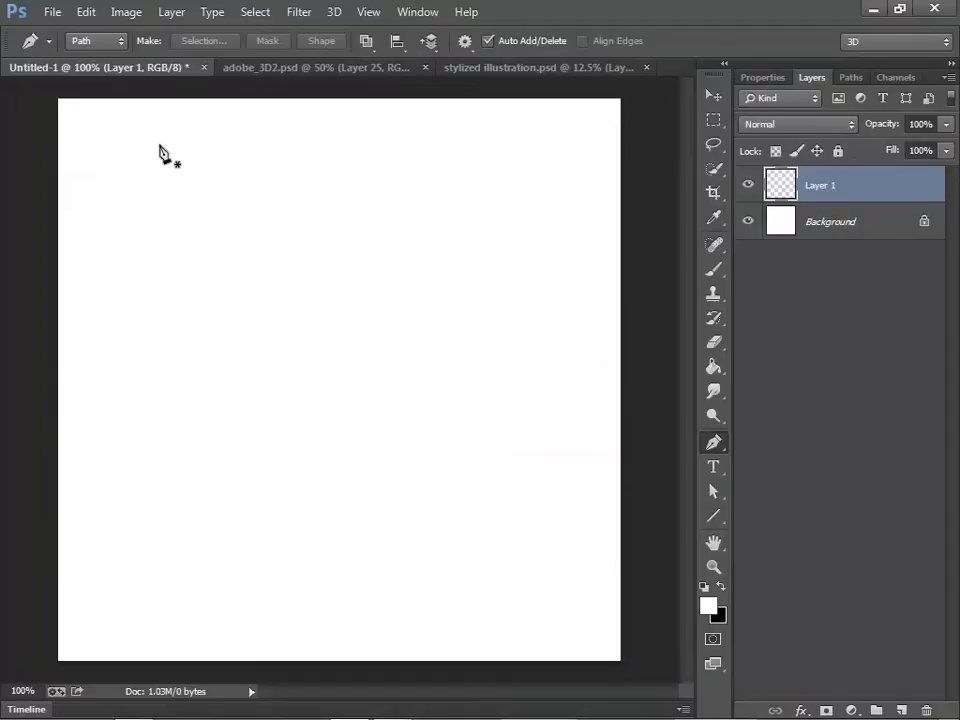
pyautogui.moveTo(130, 114)
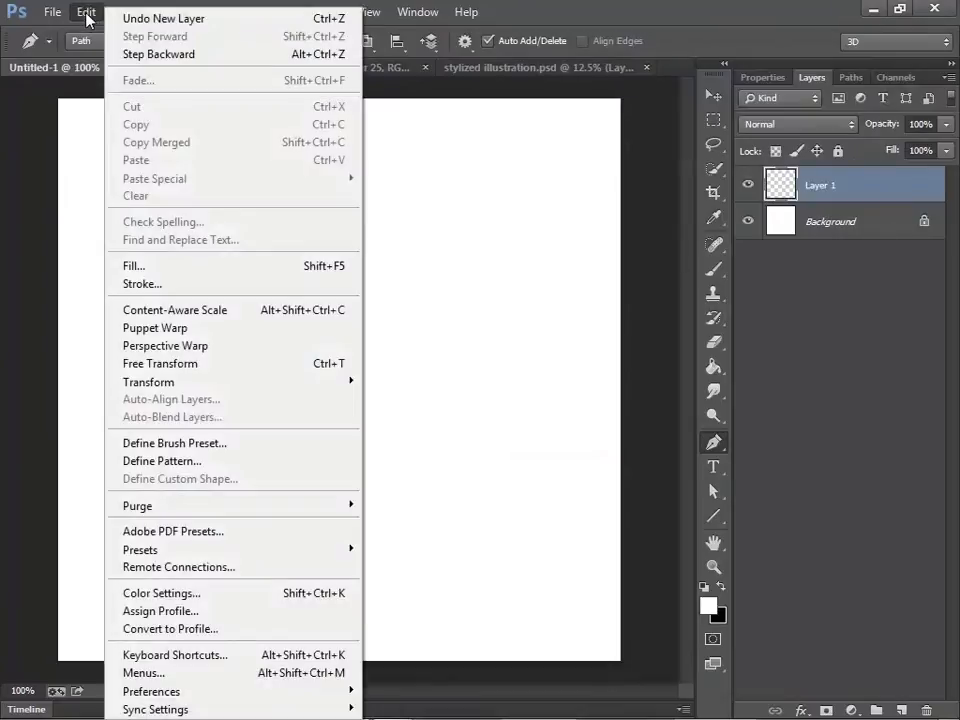
# Apply the scripted Tree pattern fill, bringing up the Tree window with a palm preview.
pyautogui.click(132, 264)
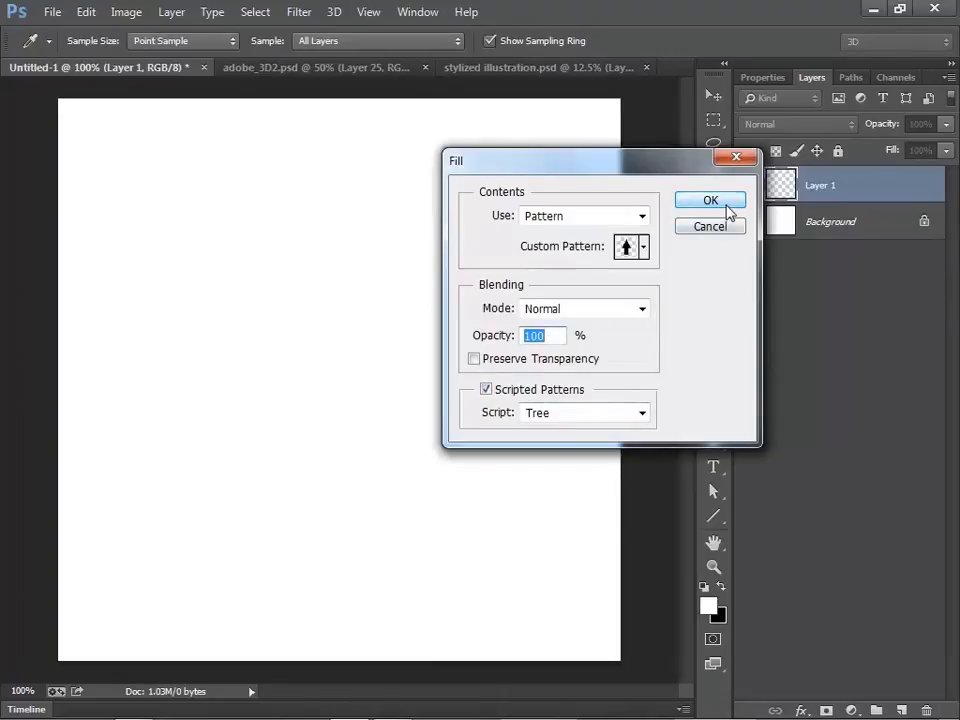
pyautogui.click(710, 200)
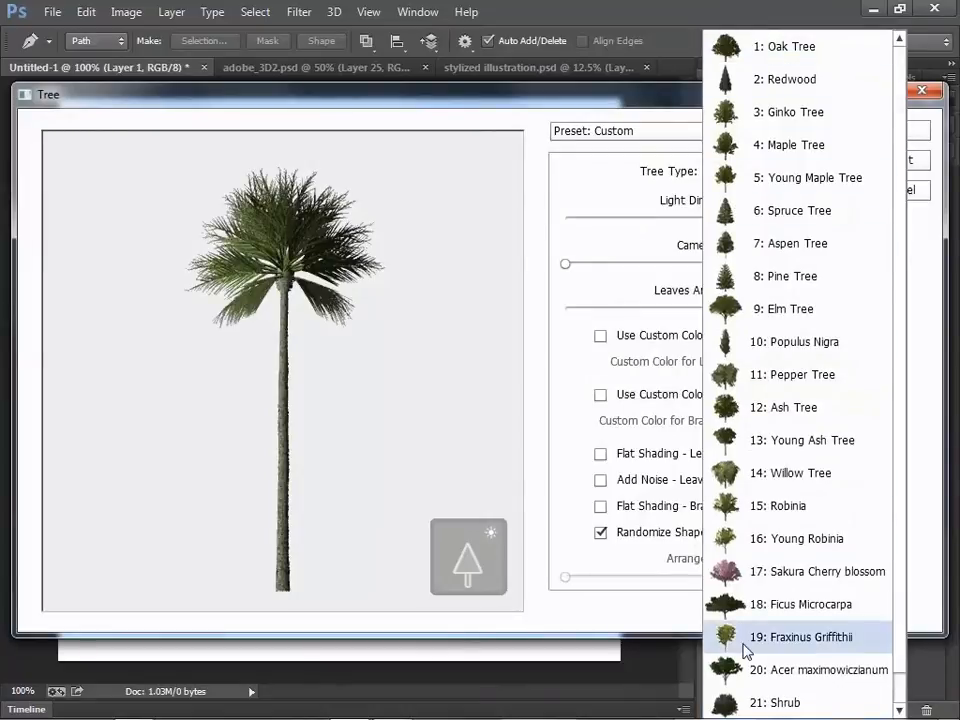
pyautogui.moveTo(800, 504)
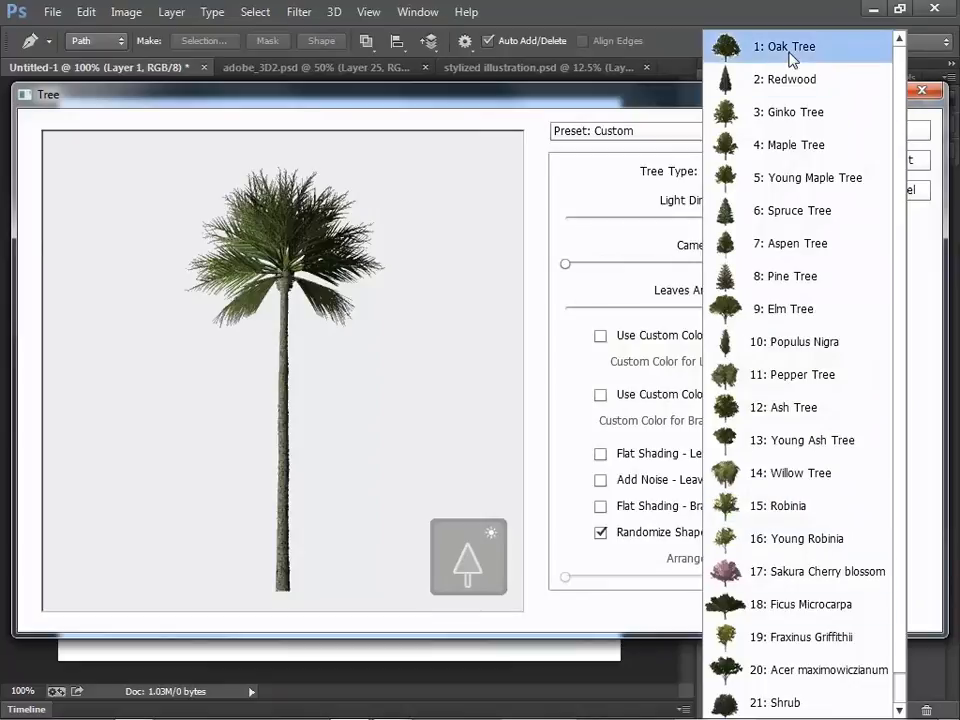
# Change the Tree Type from palm to 1: Oak Tree.
pyautogui.click(784, 46)
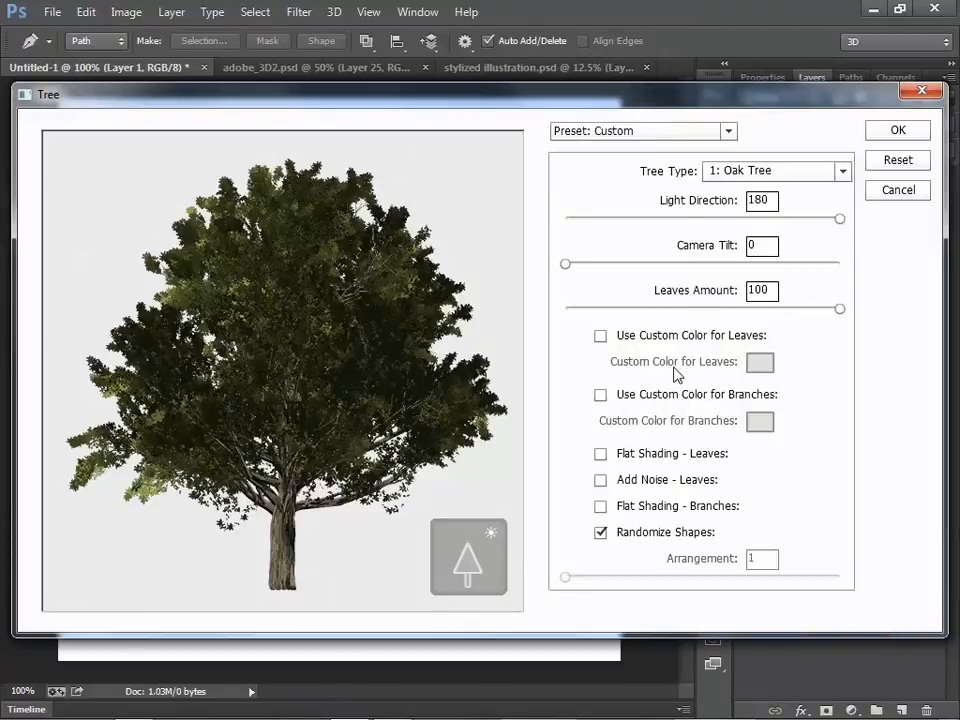
pyautogui.moveTo(676, 320)
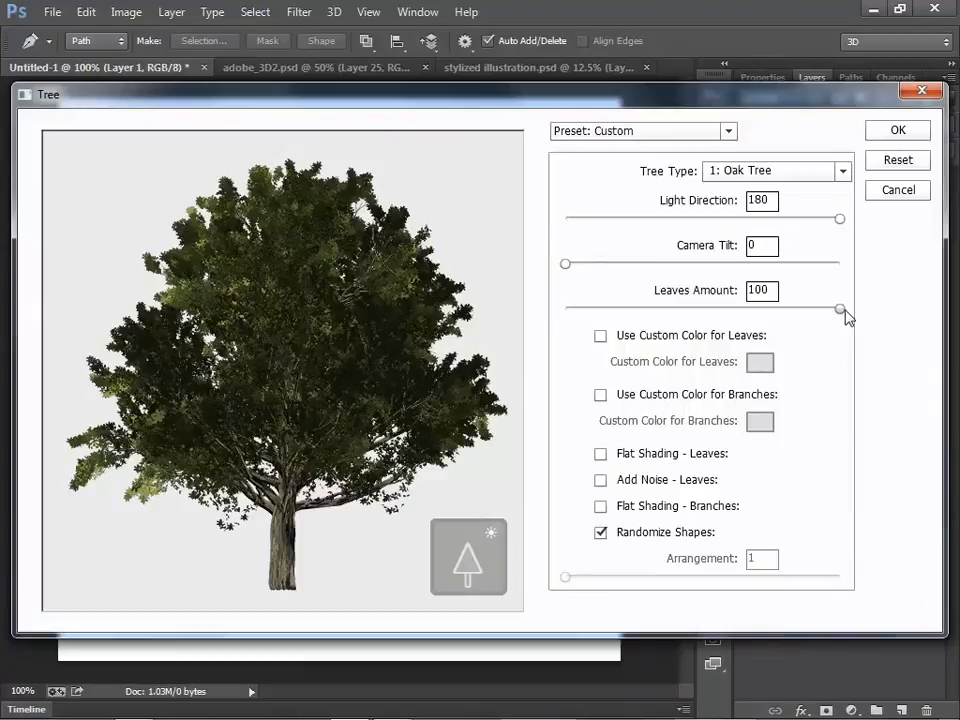
# Raise the oak's Leaves Amount to the maximum of 100.
pyautogui.moveTo(840, 310); pyautogui.dragTo(736, 310)
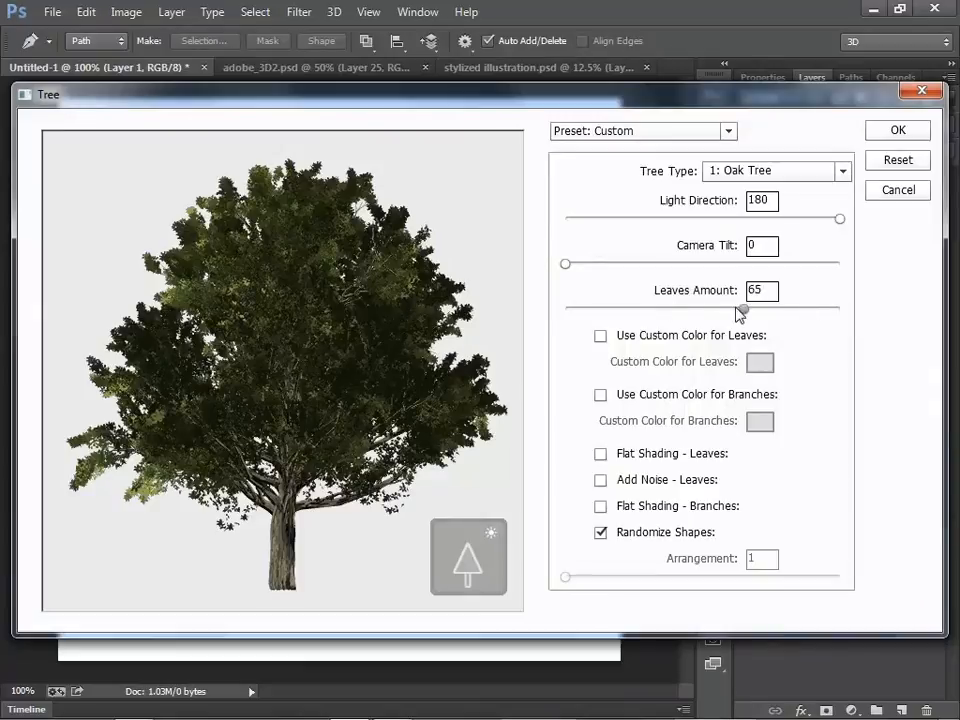
pyautogui.moveTo(744, 304); pyautogui.dragTo(656, 304)
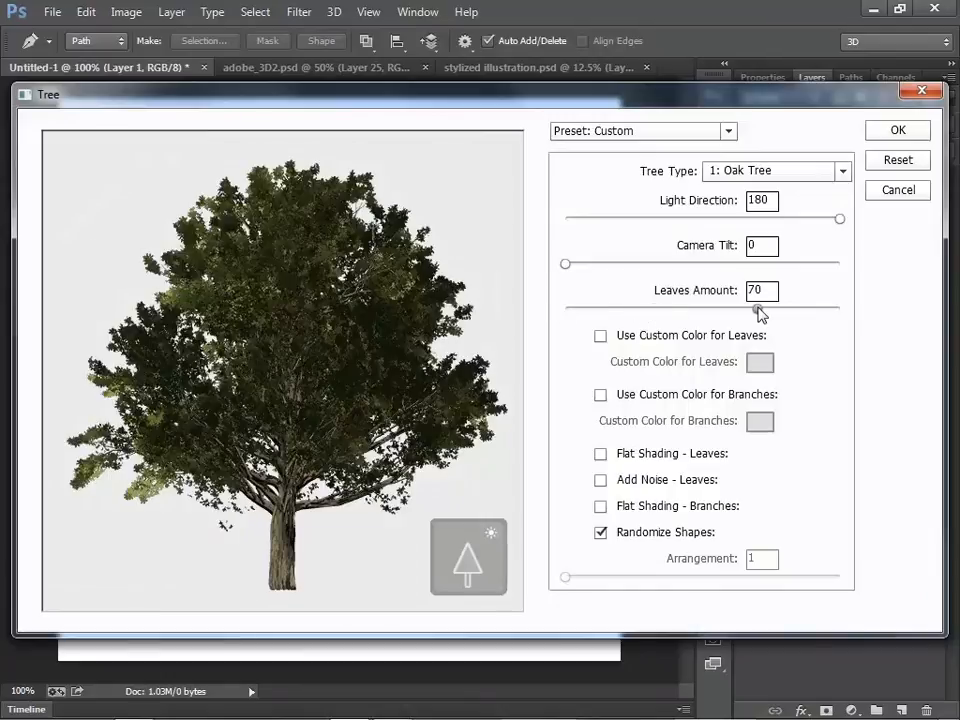
pyautogui.moveTo(764, 308); pyautogui.dragTo(840, 308)
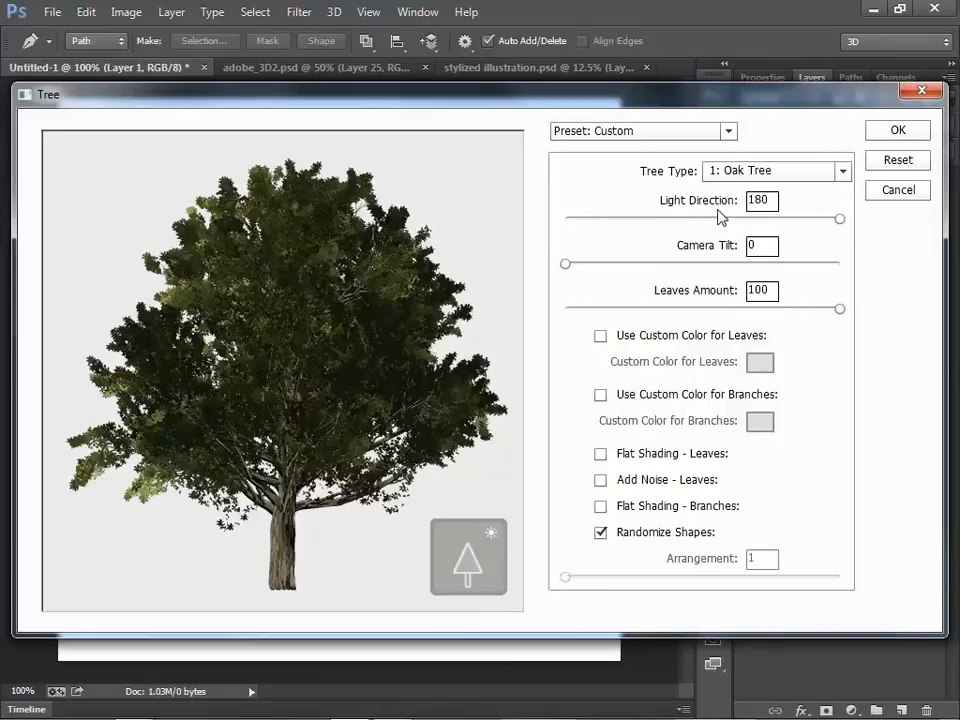
# Try the Light Direction and Camera Tilt sliders, returning them to 180 and 0.
pyautogui.moveTo(840, 218); pyautogui.dragTo(624, 218)
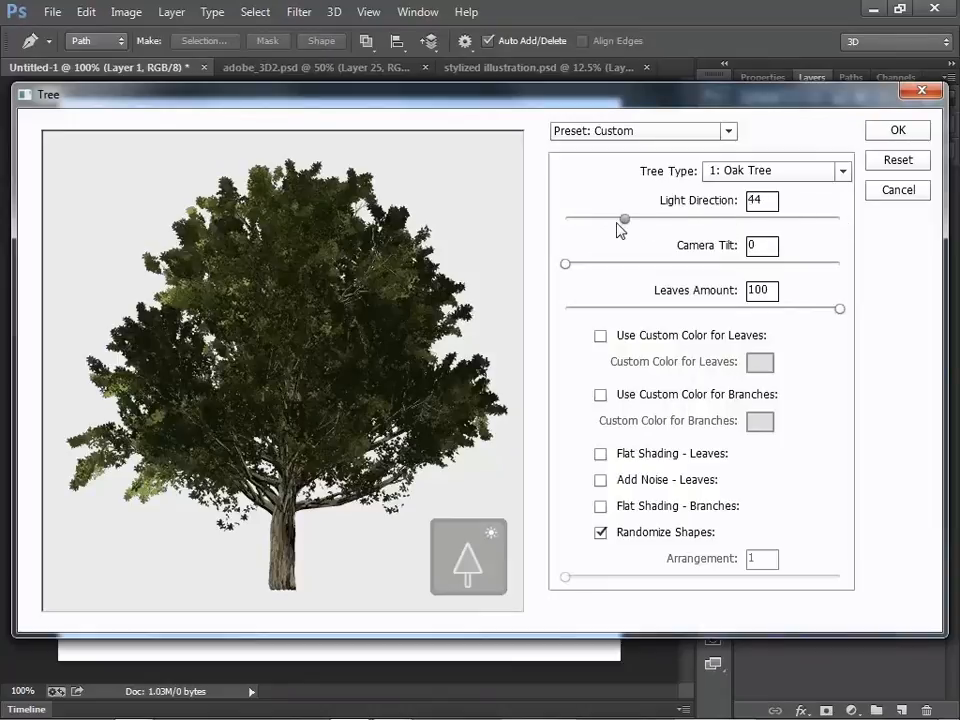
pyautogui.moveTo(624, 218); pyautogui.dragTo(608, 218)
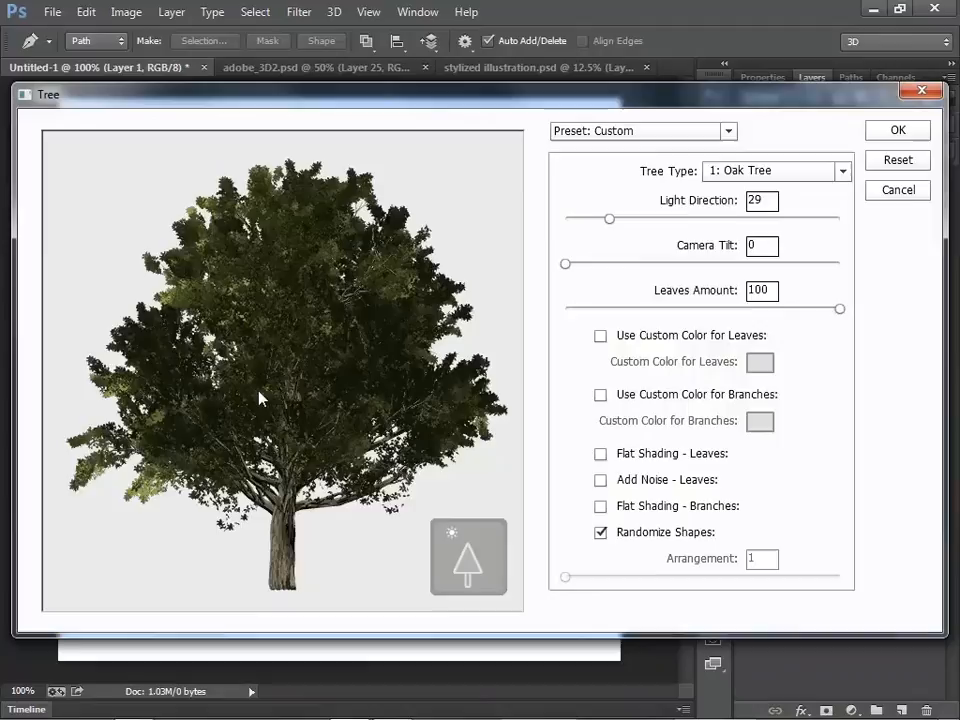
pyautogui.moveTo(324, 428)
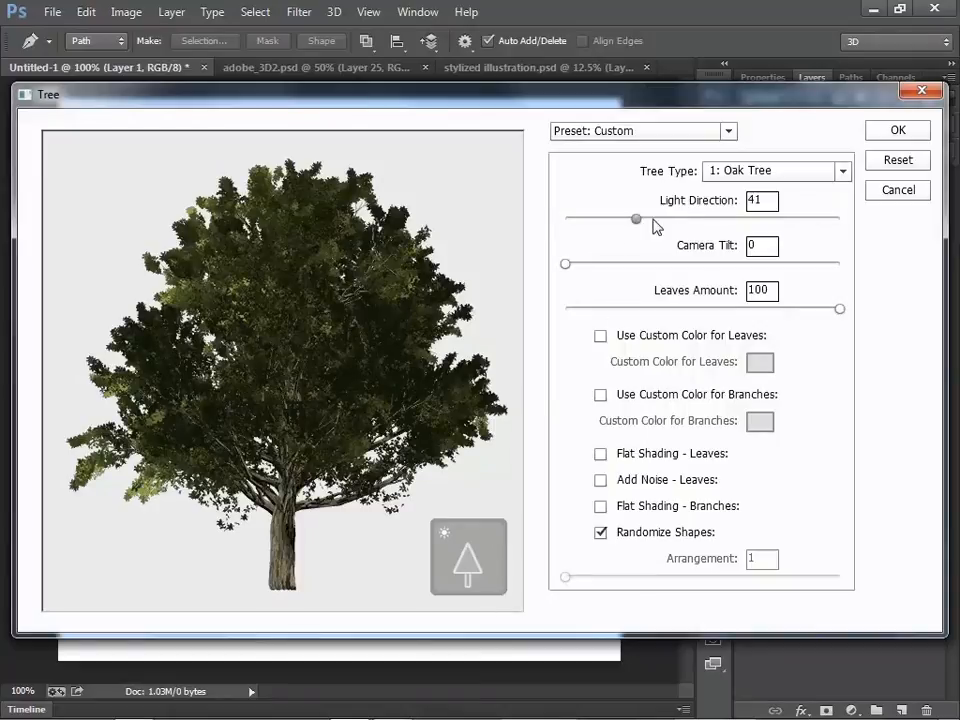
pyautogui.moveTo(636, 218); pyautogui.dragTo(840, 218)
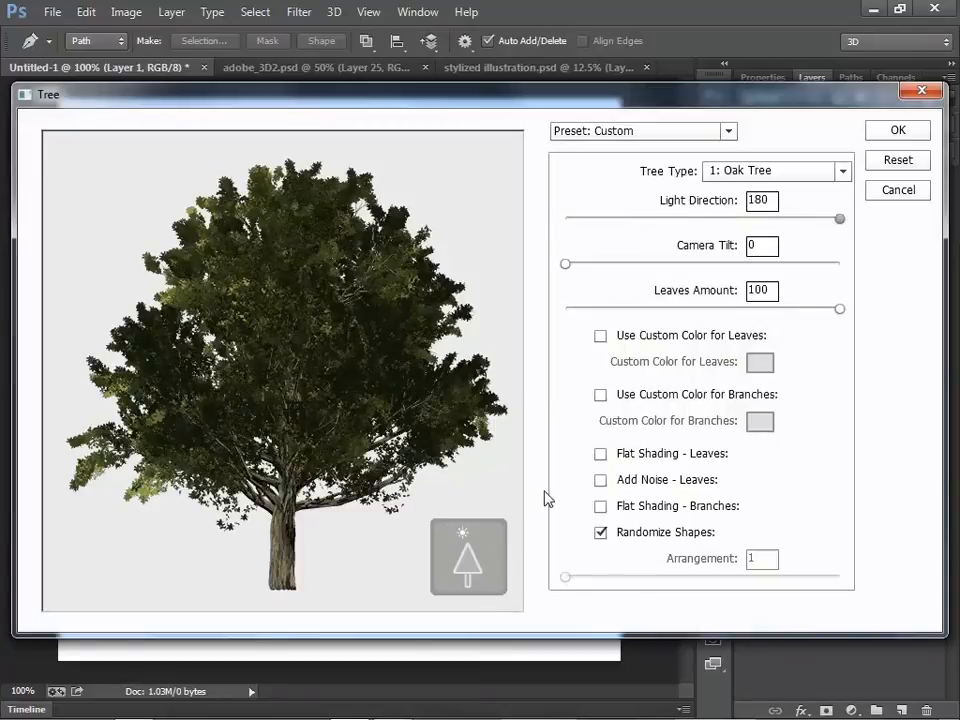
pyautogui.click(468, 556)
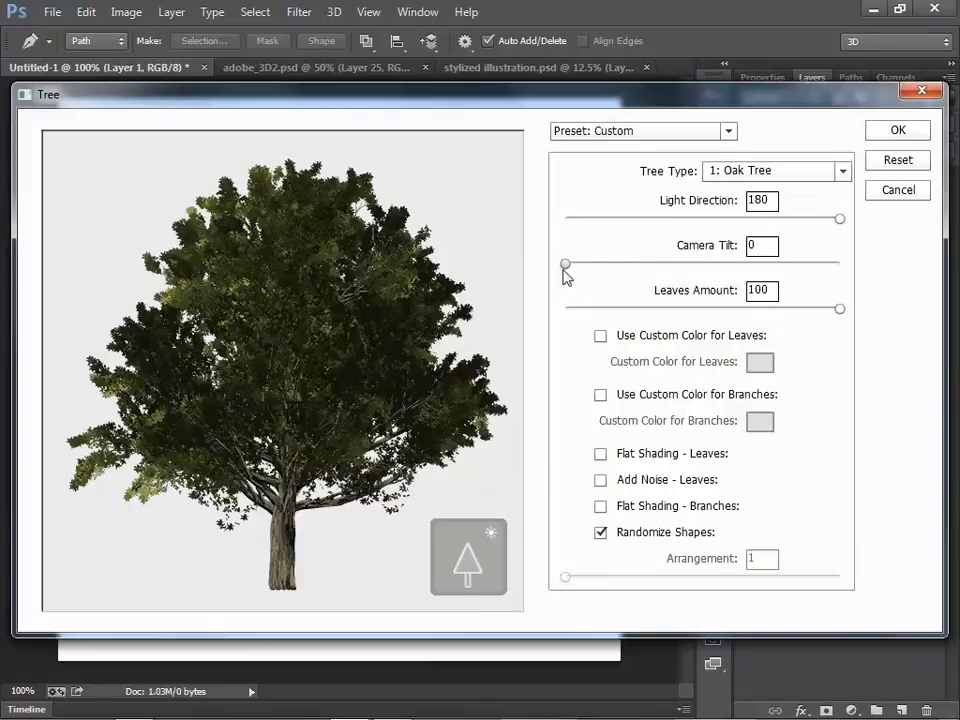
pyautogui.moveTo(566, 264); pyautogui.dragTo(840, 264)
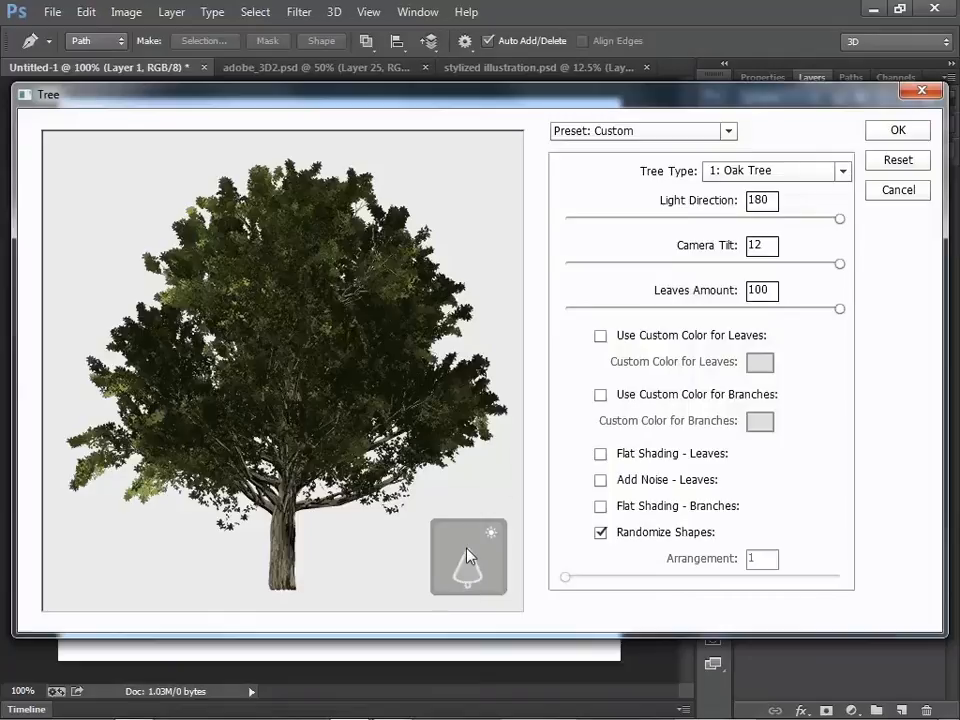
pyautogui.moveTo(840, 264); pyautogui.dragTo(564, 264)
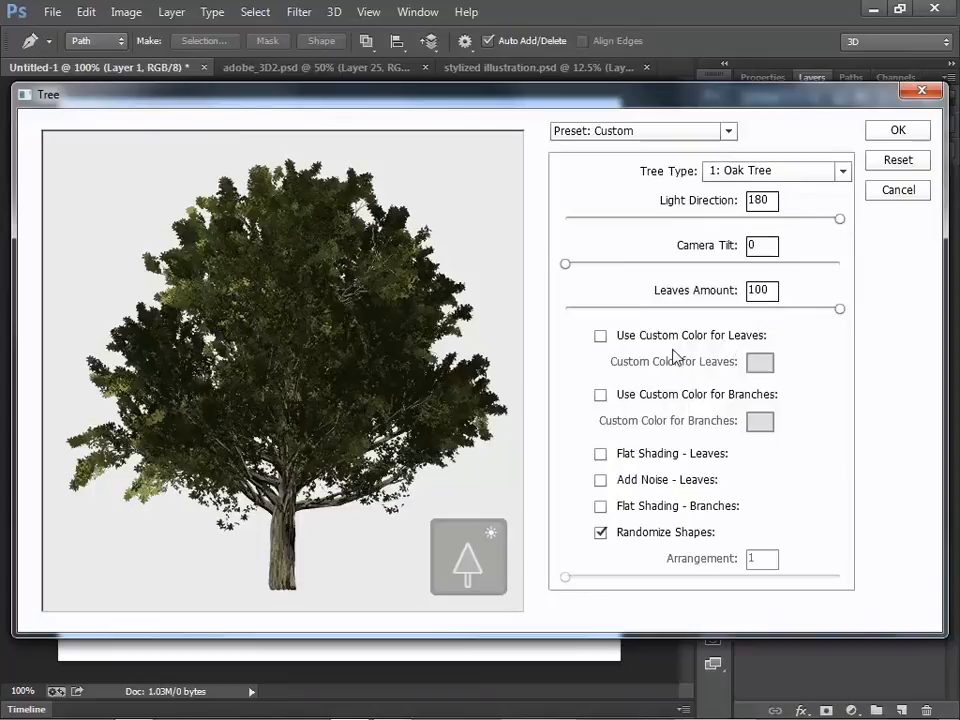
pyautogui.click(600, 336)
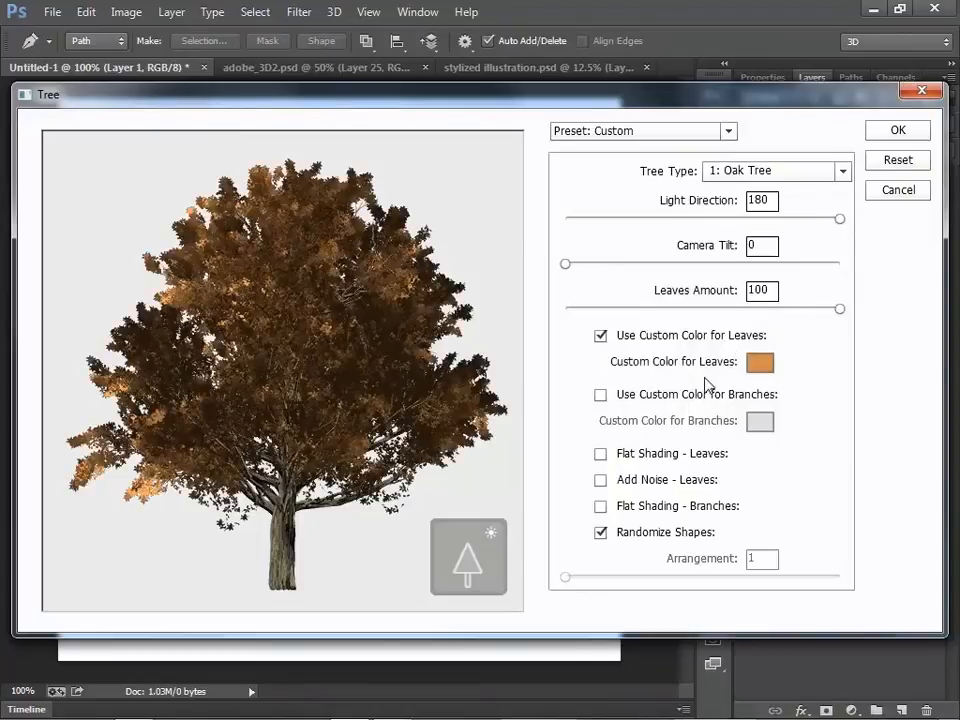
pyautogui.click(760, 362)
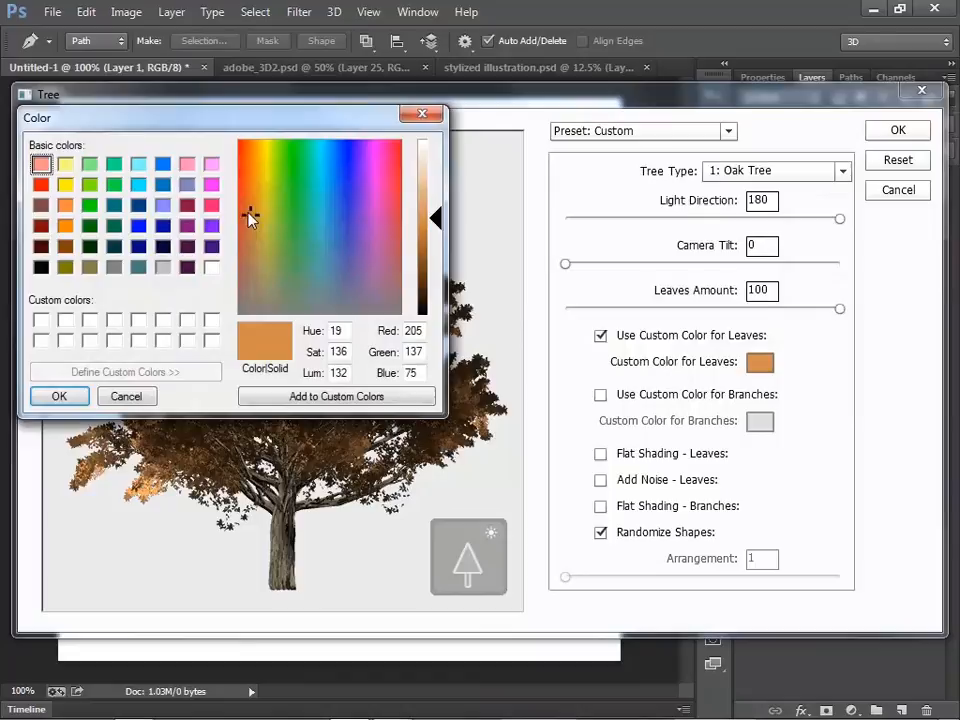
pyautogui.click(60, 396)
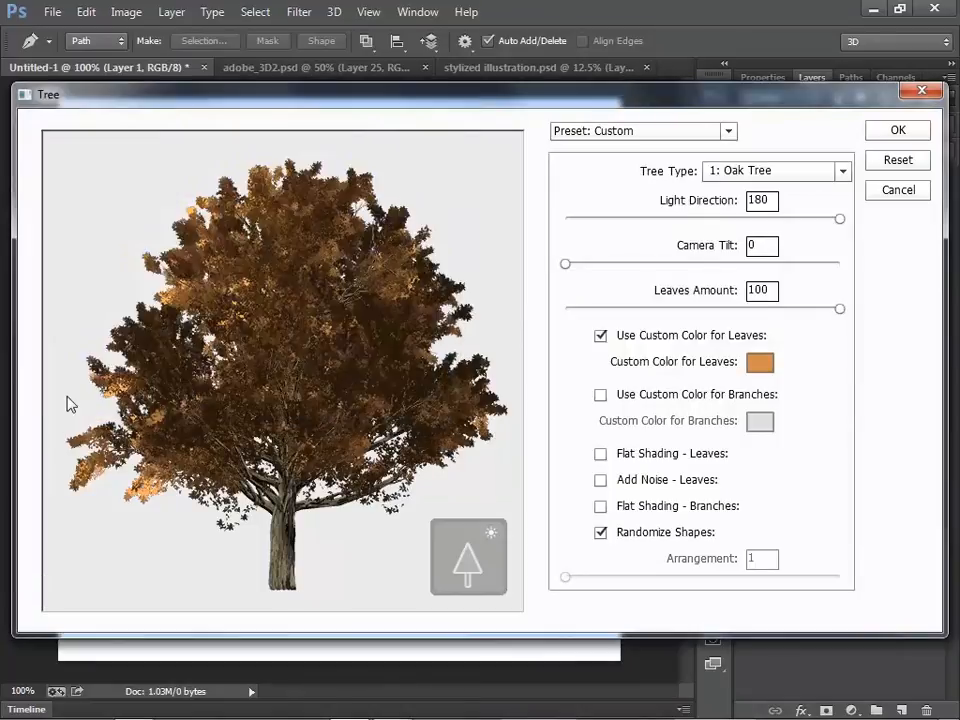
pyautogui.click(760, 362)
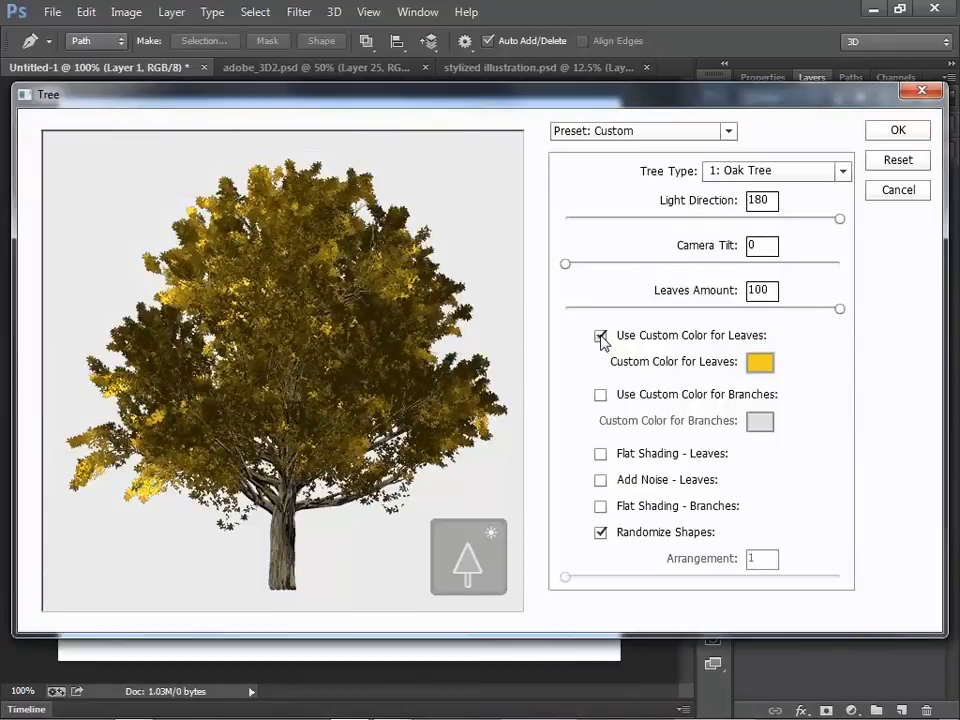
pyautogui.click(600, 336)
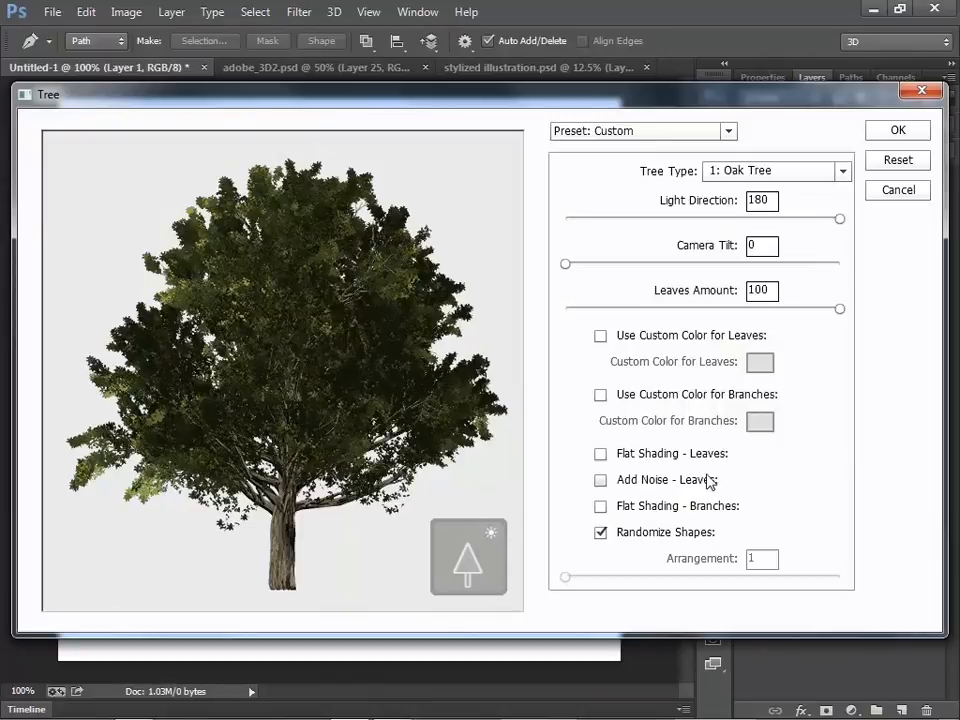
pyautogui.click(600, 452)
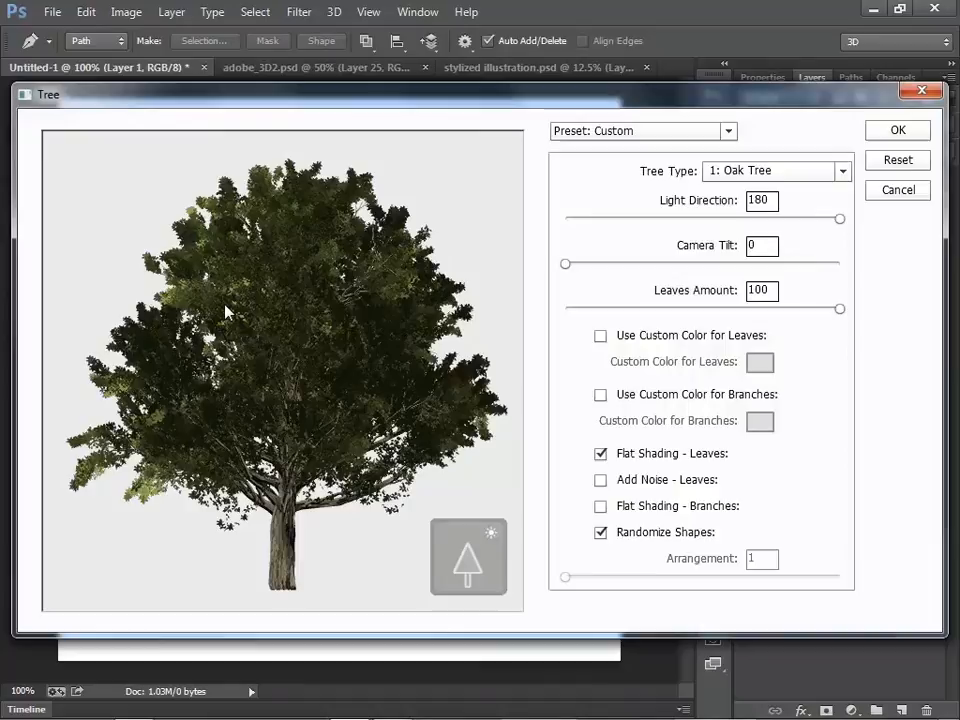
pyautogui.moveTo(296, 300)
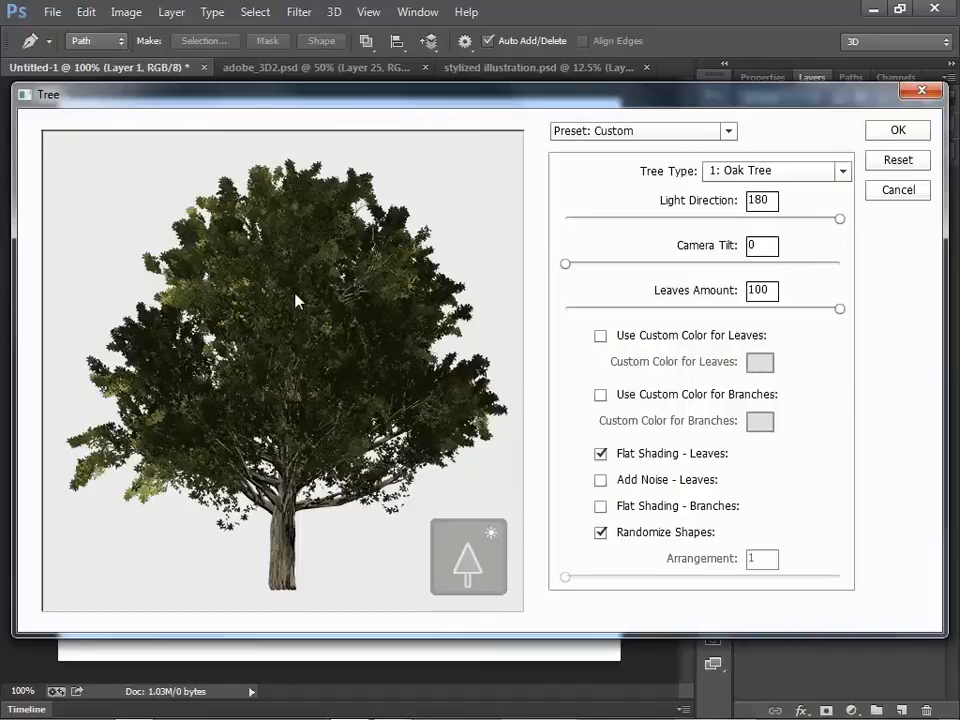
pyautogui.moveTo(308, 272)
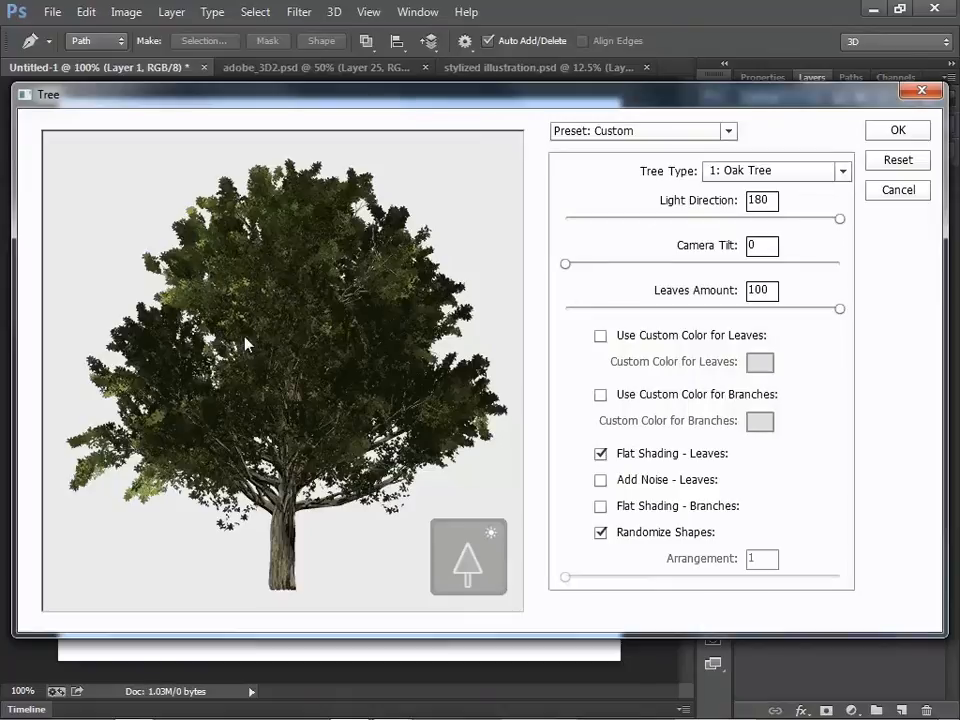
pyautogui.moveTo(254, 312)
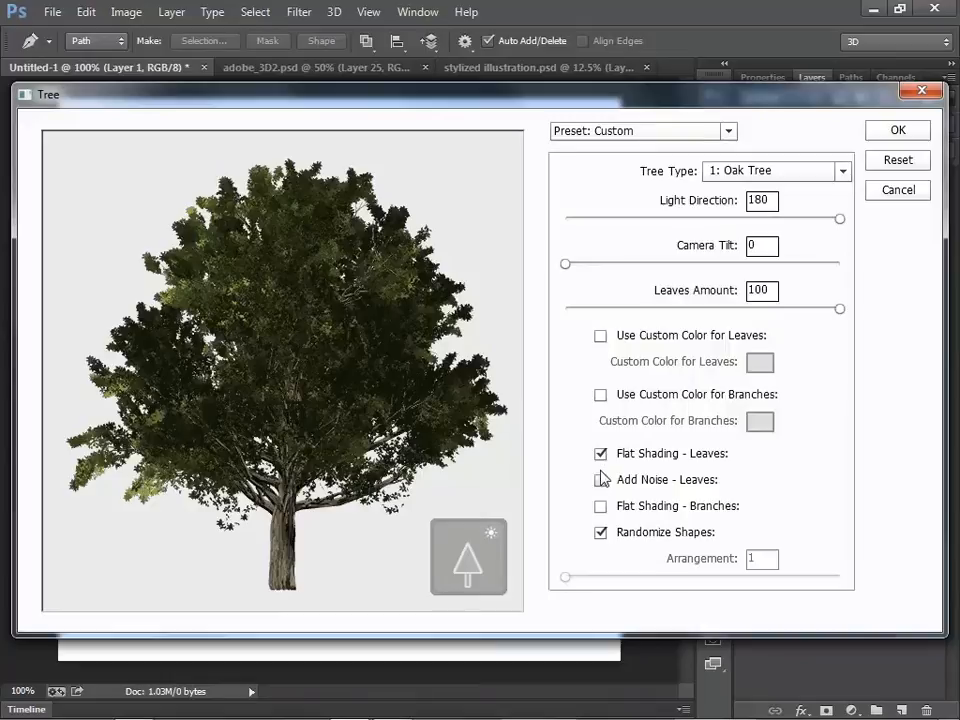
pyautogui.click(600, 452)
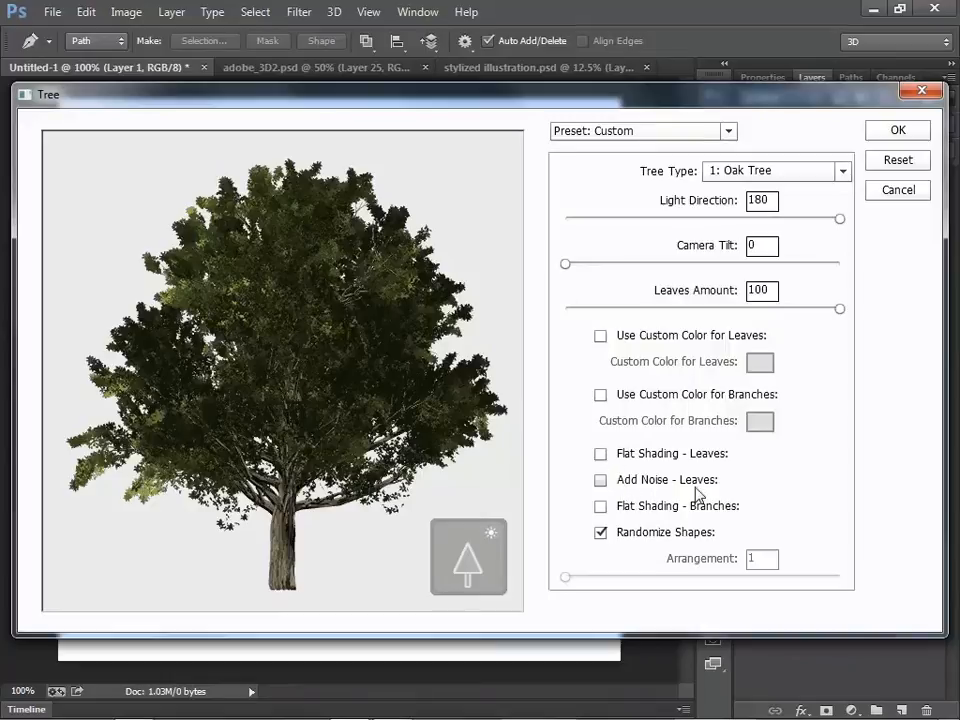
pyautogui.click(600, 480)
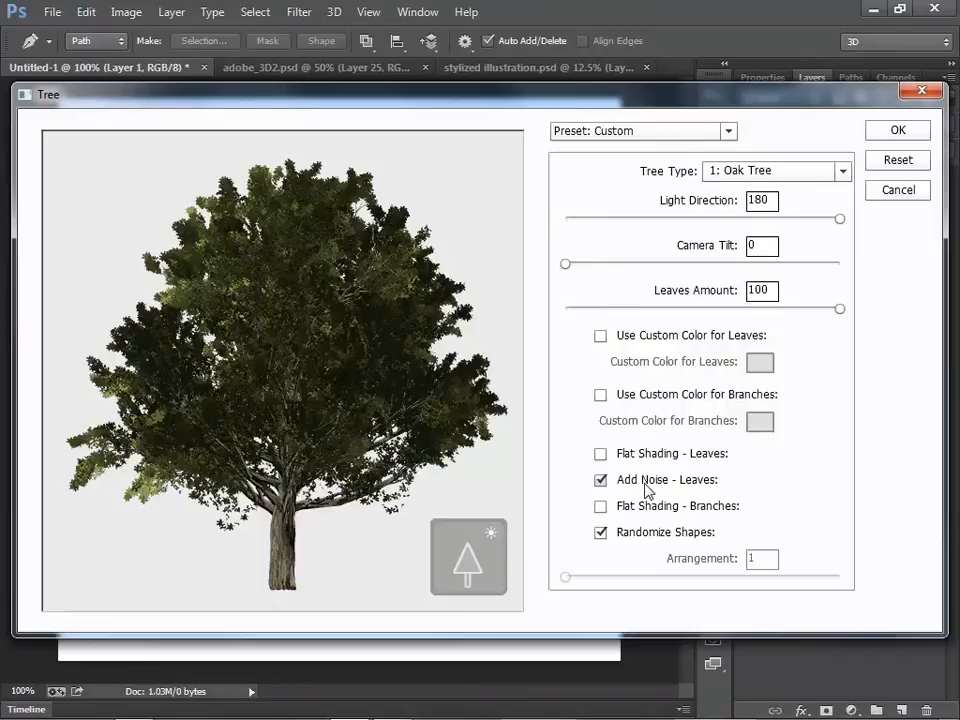
pyautogui.moveTo(316, 342)
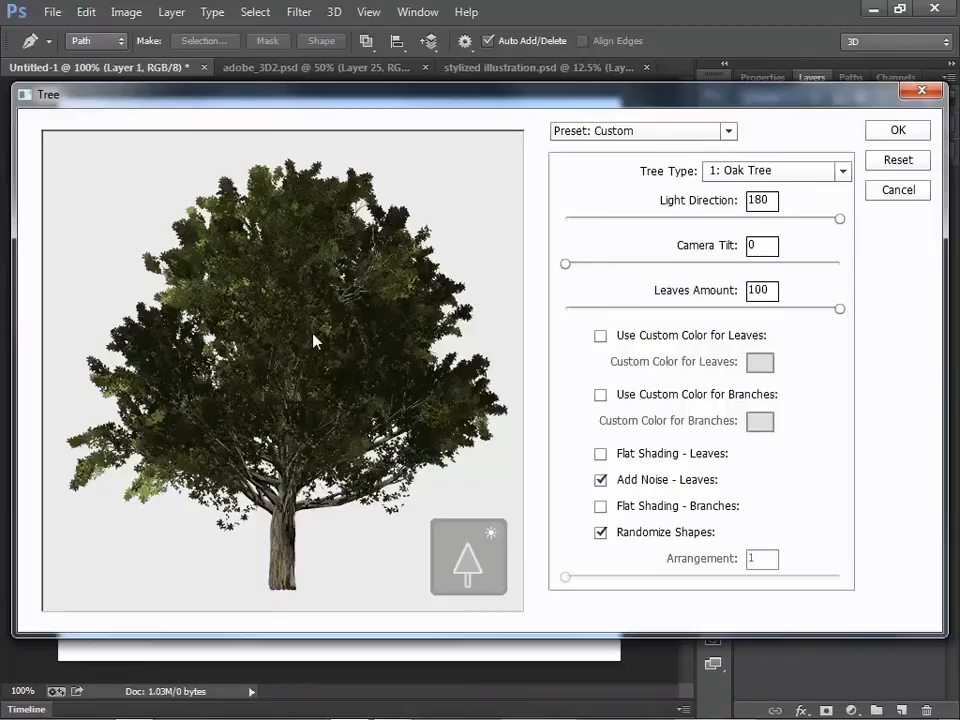
pyautogui.moveTo(616, 496)
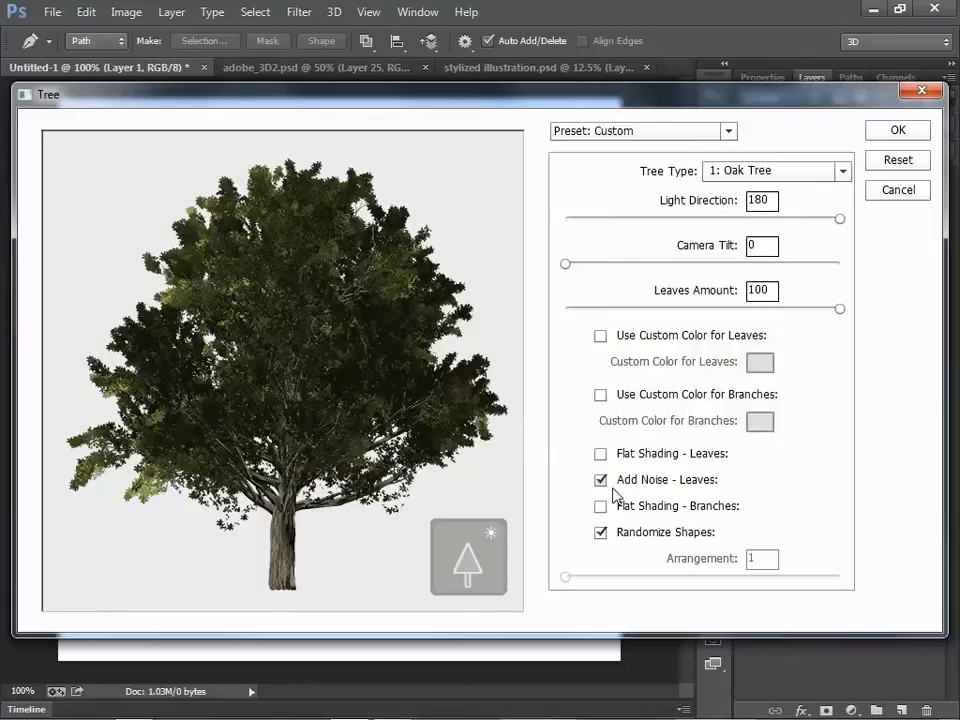
pyautogui.click(600, 480)
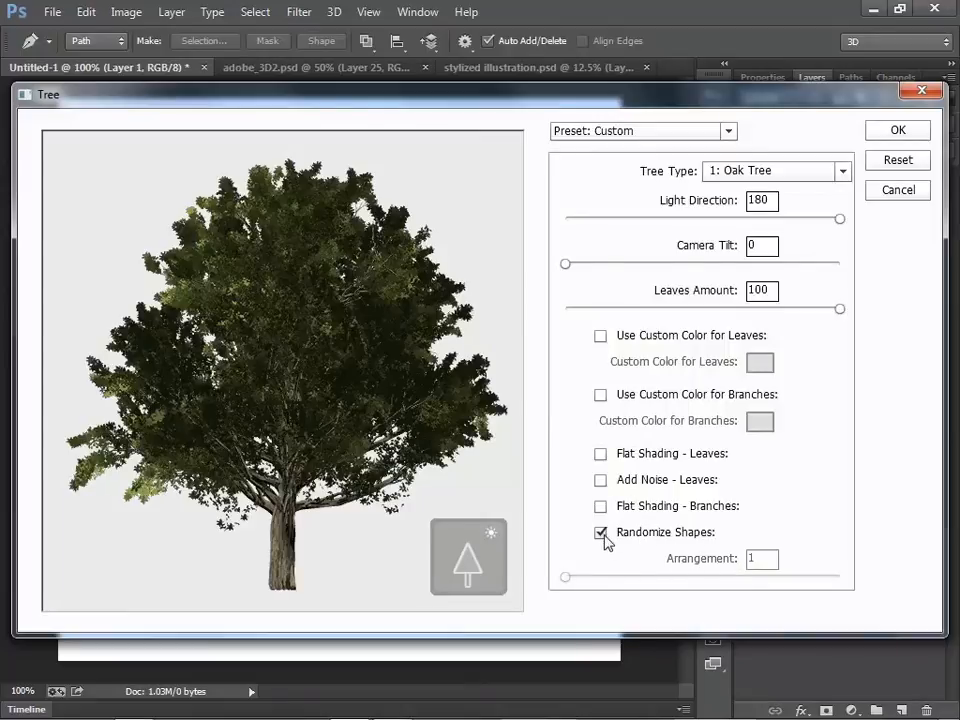
# Experiment with the oak's Arrangement slider and reset it to 1.
pyautogui.click(600, 532)
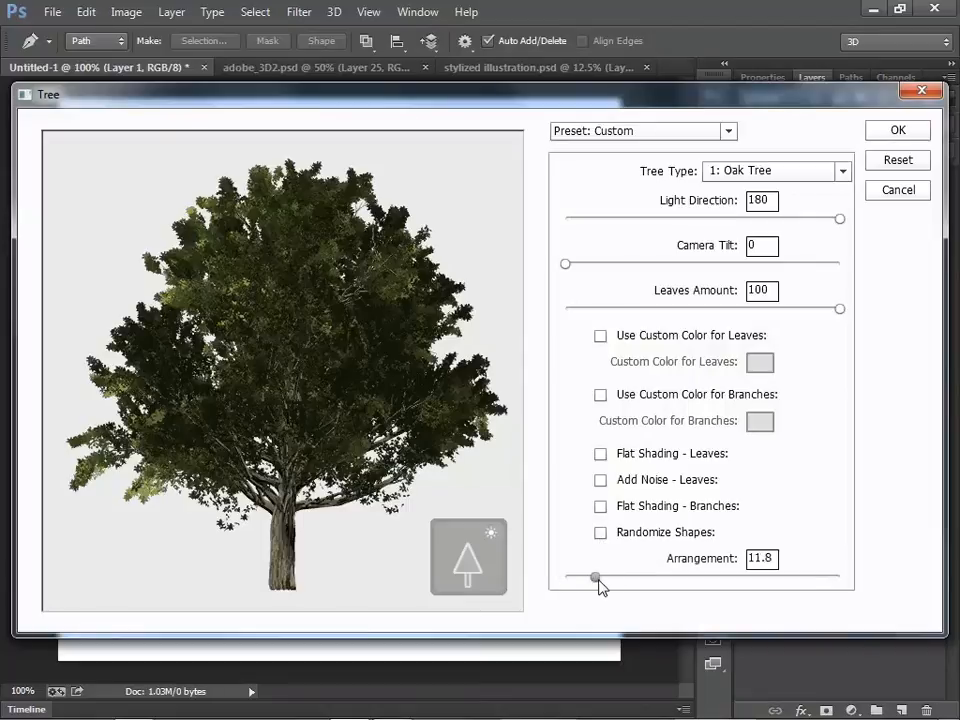
pyautogui.moveTo(596, 578); pyautogui.dragTo(736, 578)
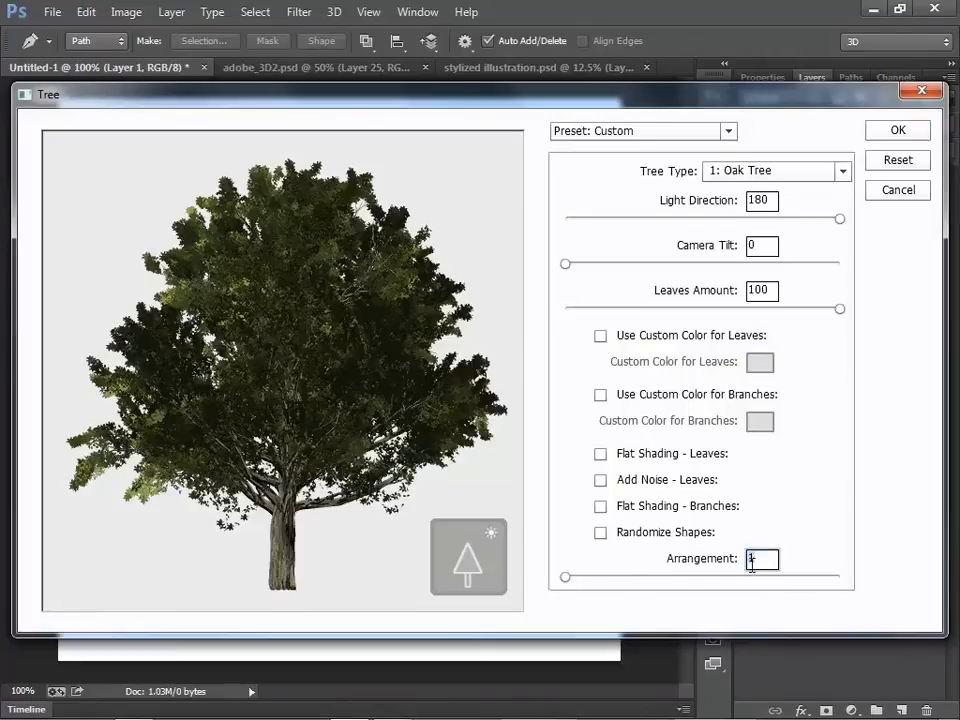
pyautogui.click(762, 560)
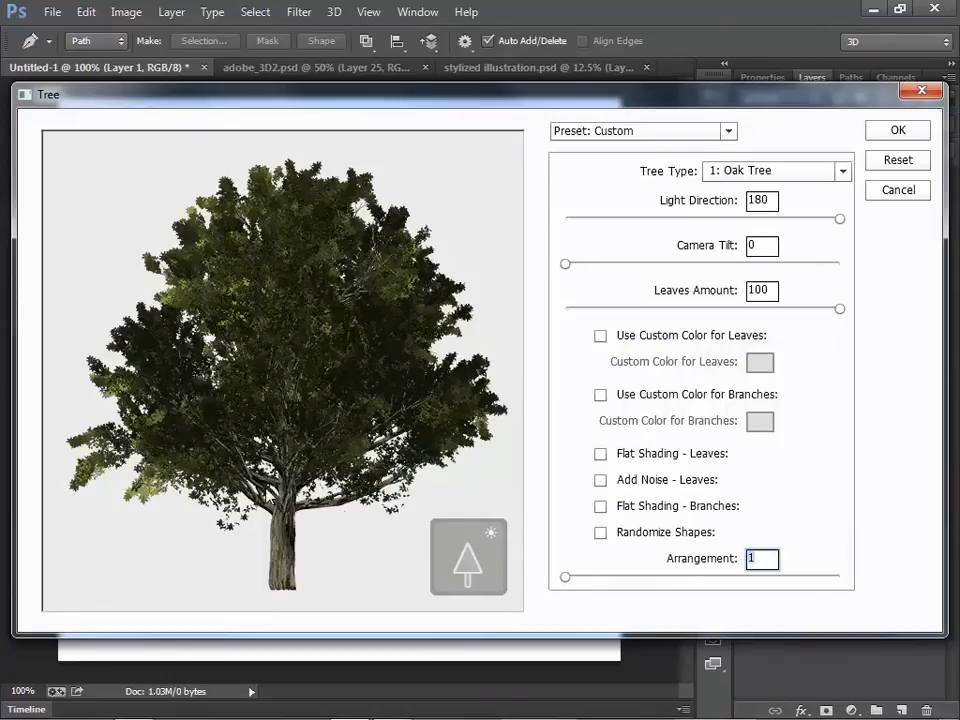
pyautogui.click(564, 576)
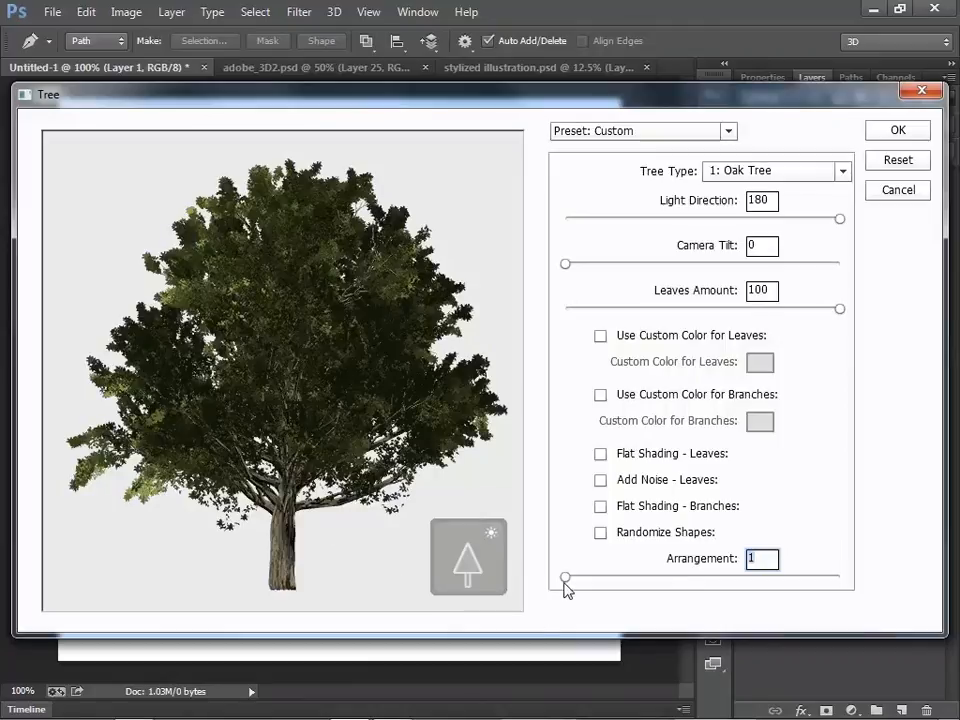
pyautogui.moveTo(564, 576); pyautogui.dragTo(640, 576)
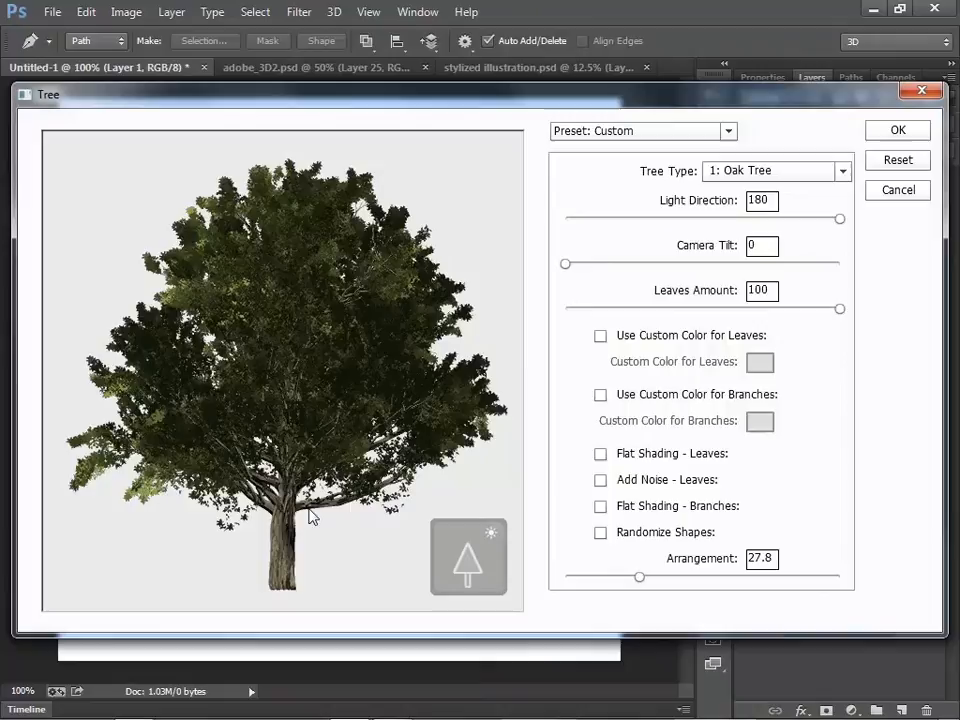
pyautogui.moveTo(364, 492)
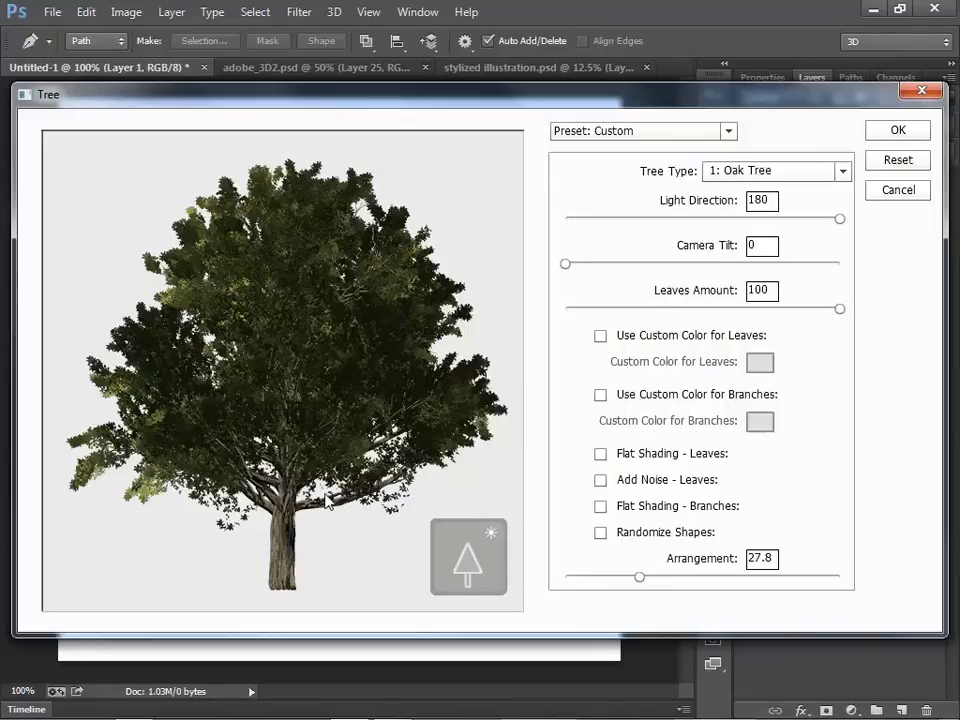
pyautogui.moveTo(330, 504)
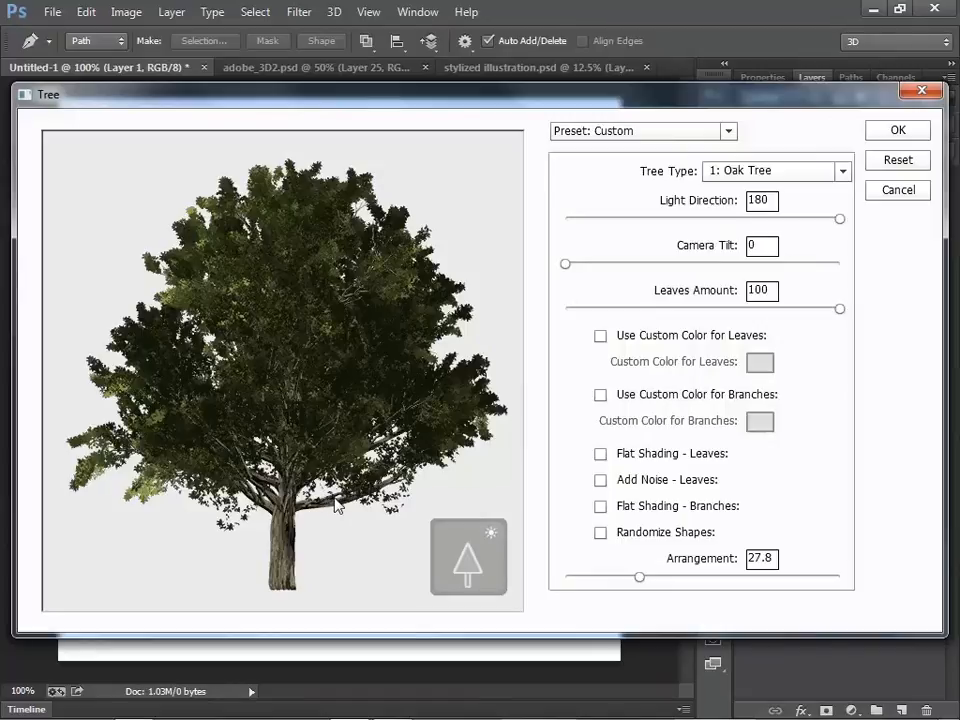
pyautogui.moveTo(332, 512)
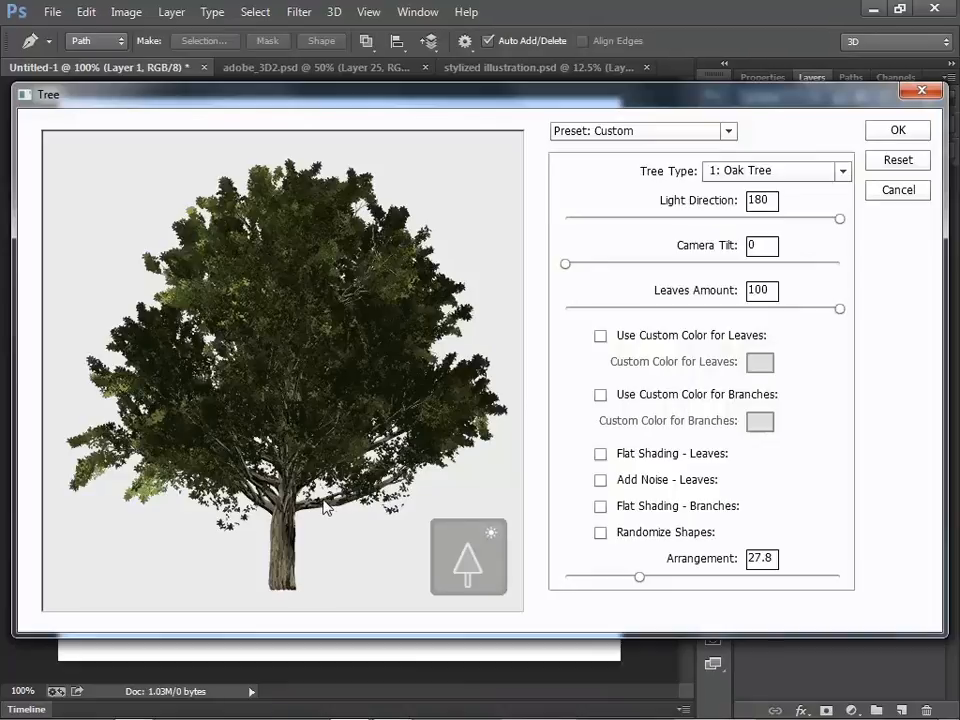
pyautogui.moveTo(348, 462)
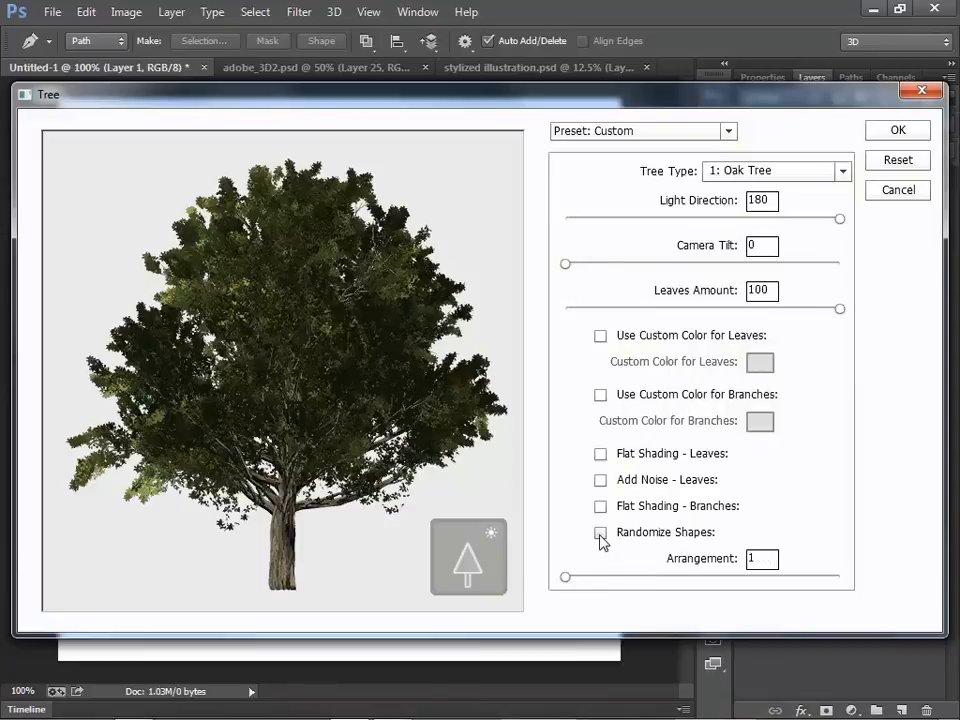
# Turn Randomize Shapes on for the oak tree.
pyautogui.click(600, 532)
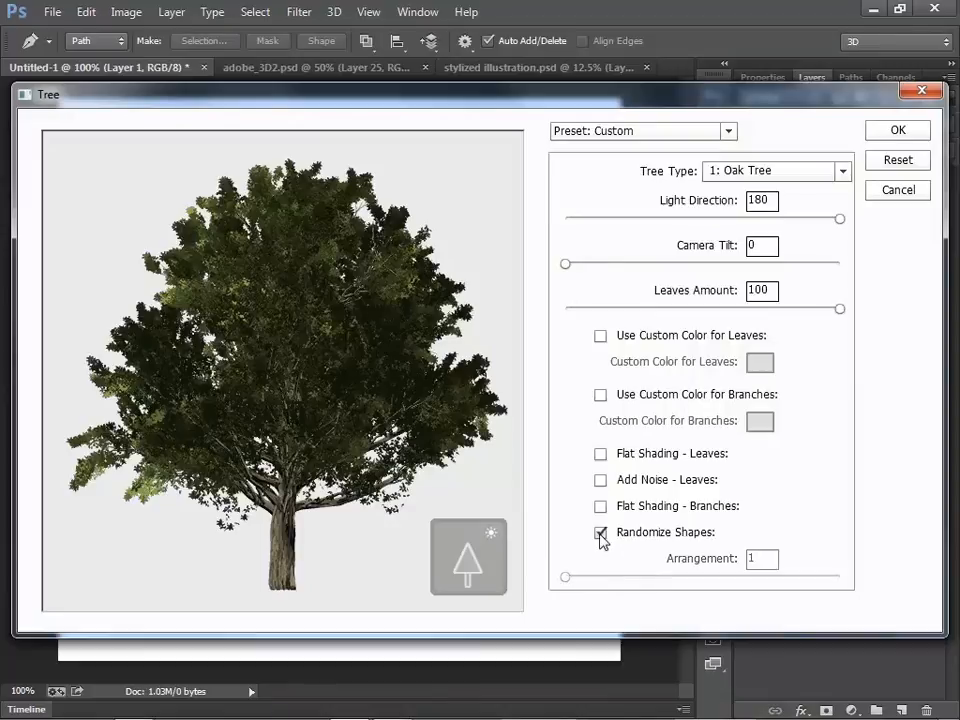
pyautogui.click(600, 532)
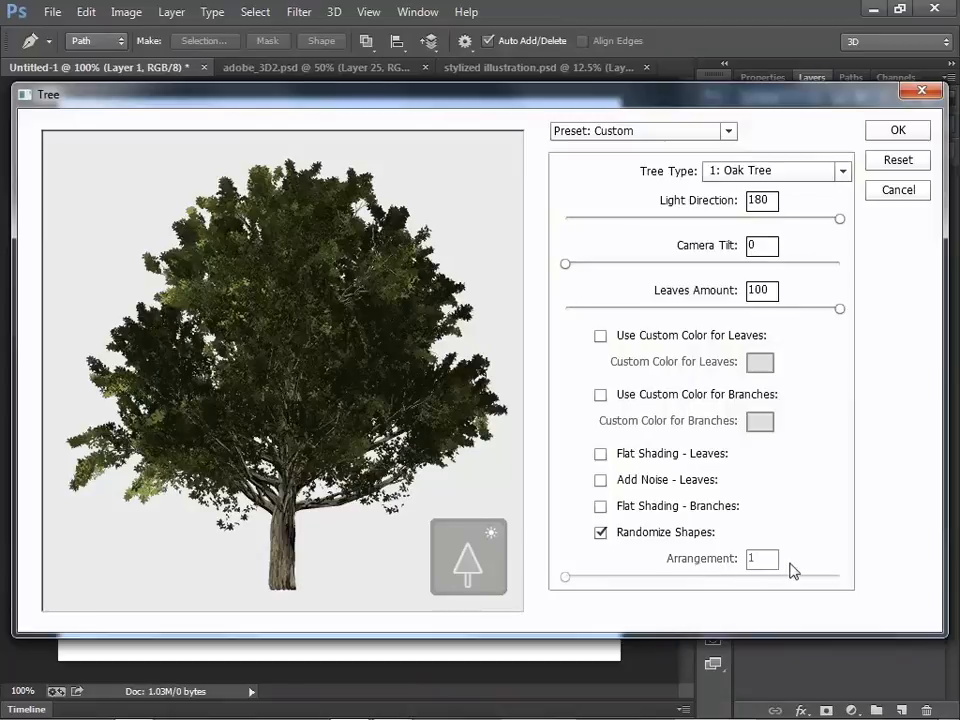
pyautogui.moveTo(284, 448)
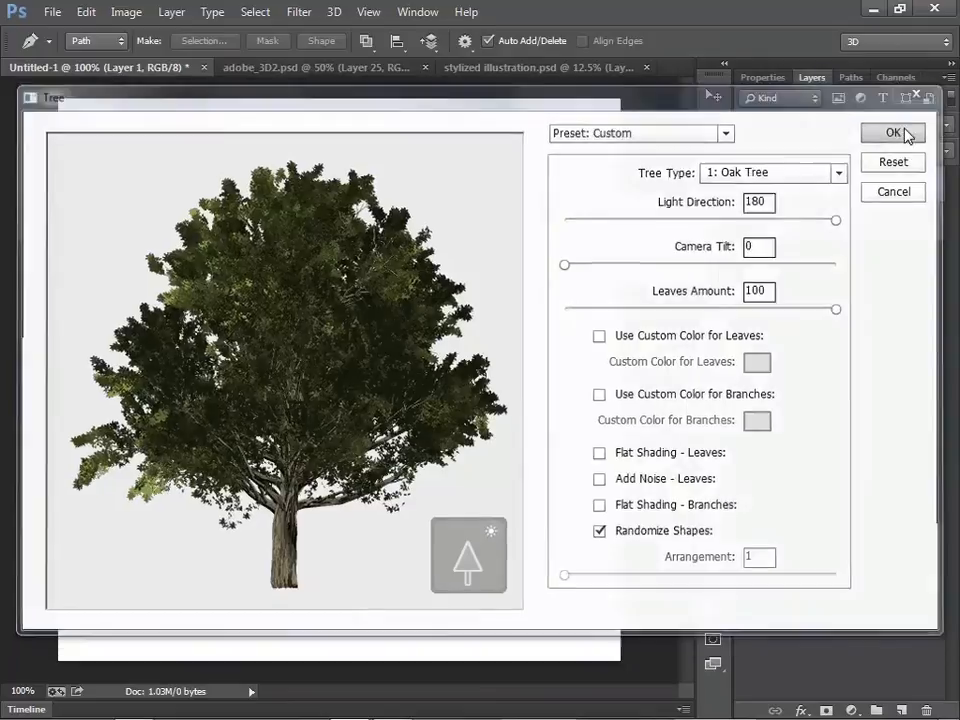
# Render the leafy oak tree onto Layer 1 with OK.
pyautogui.click(892, 132)
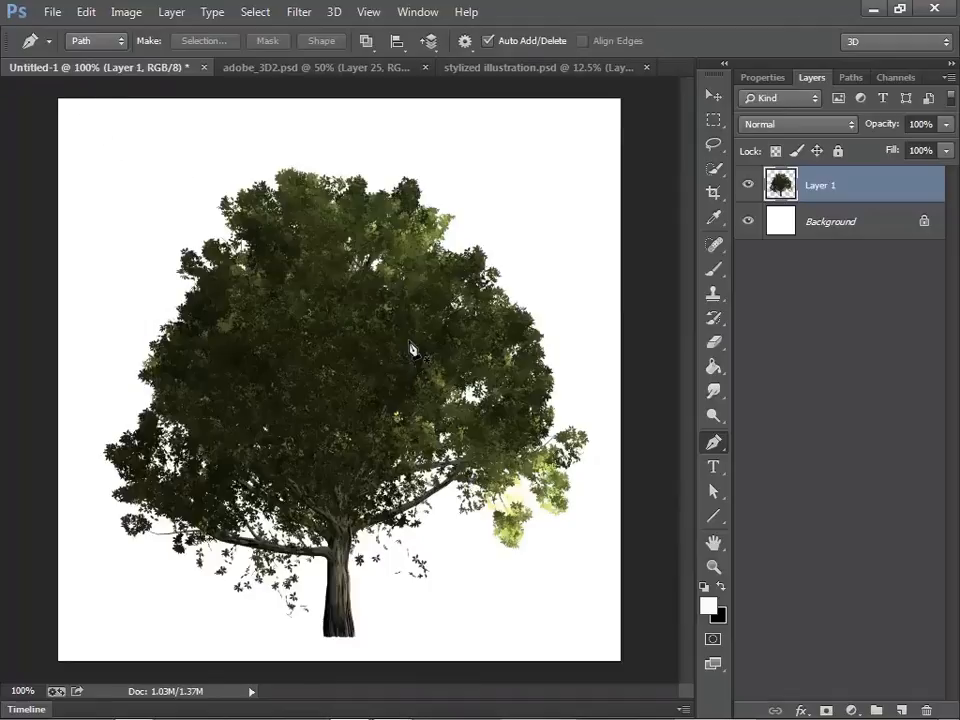
pyautogui.moveTo(350, 344)
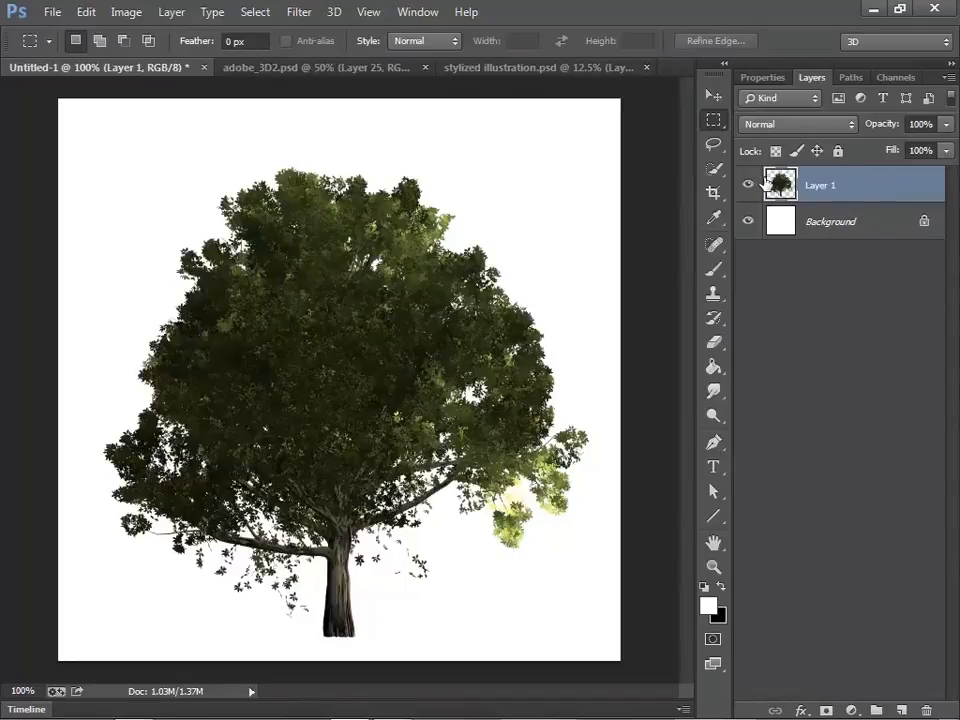
# Add Layer 2, marquee a square area, and reopen the Tree fill's tree-type list.
pyautogui.click(748, 184)
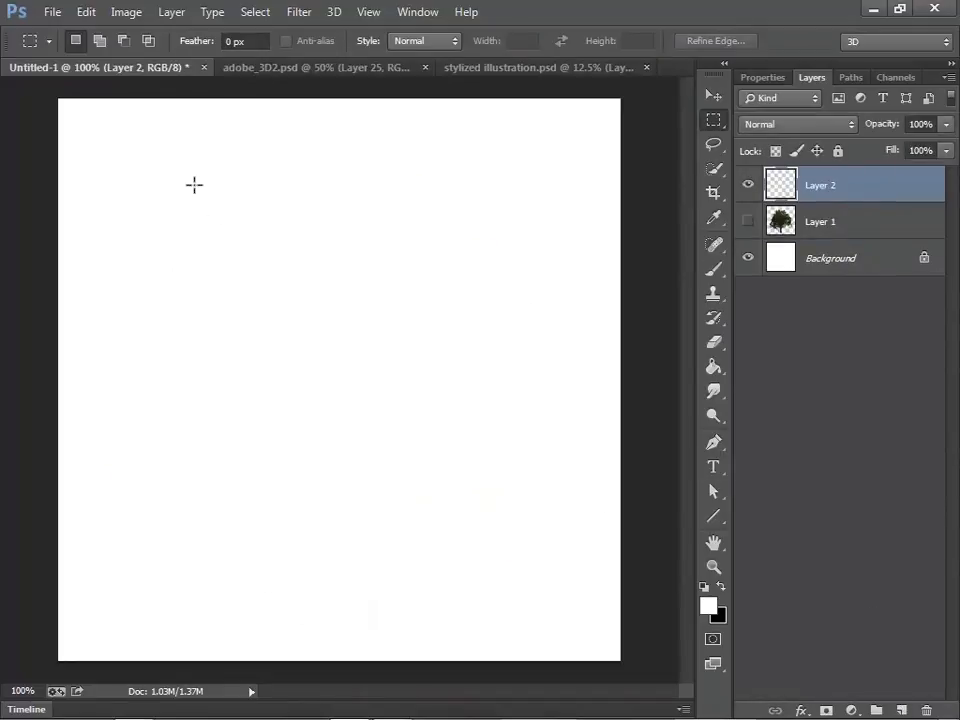
pyautogui.moveTo(194, 184); pyautogui.dragTo(458, 496)
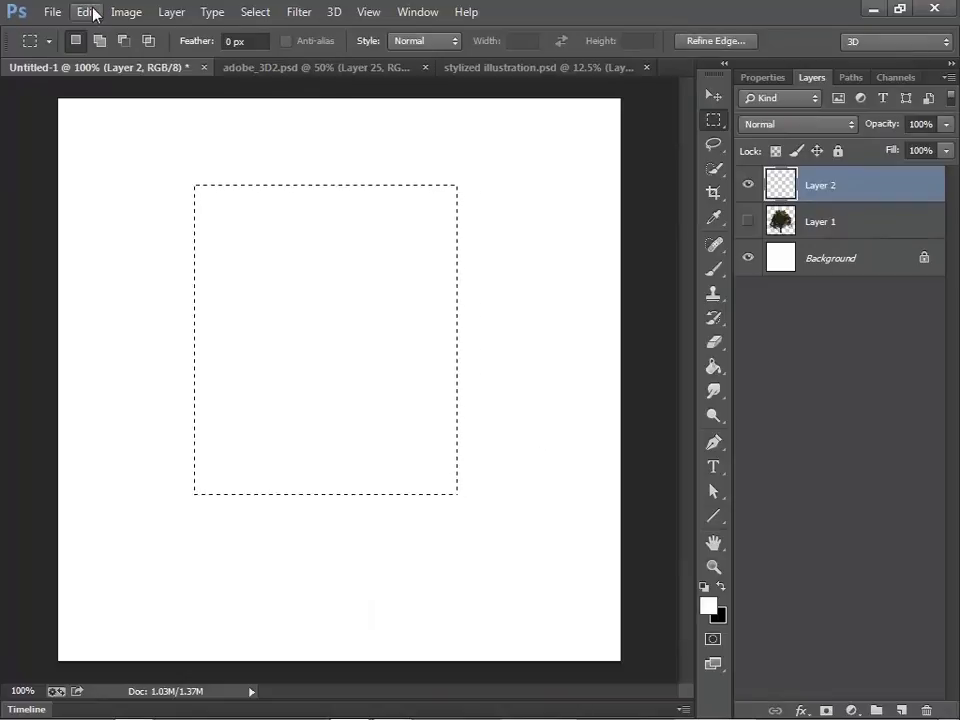
pyautogui.click(84, 12)
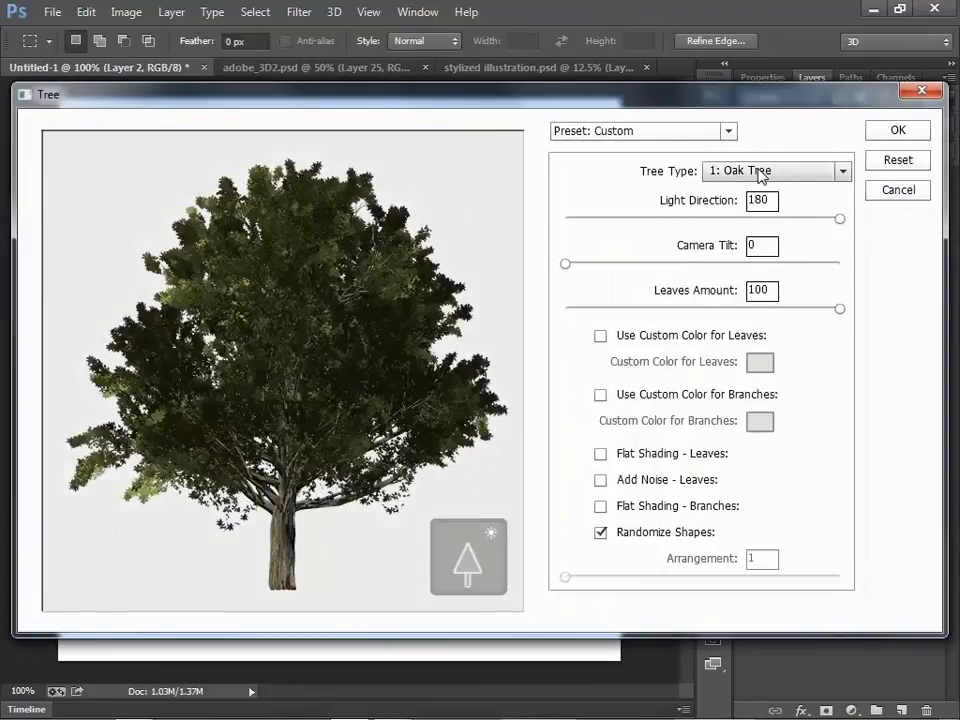
pyautogui.click(778, 172)
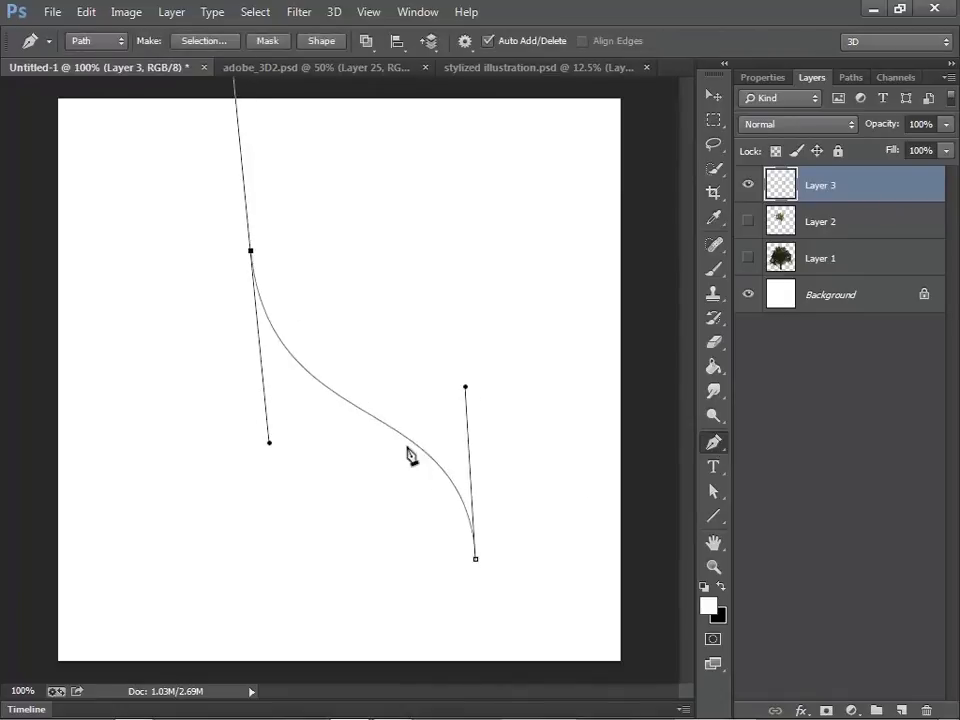
# Fill the curved path on Layer 3 with a Palm Tree bent along it.
pyautogui.click(86, 12)
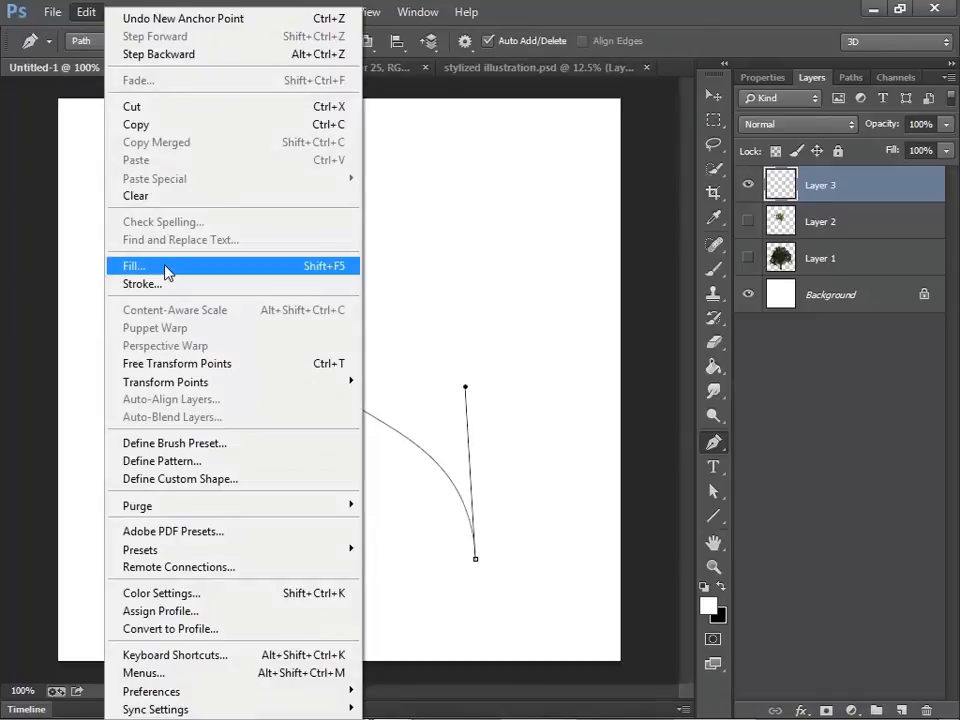
pyautogui.click(132, 264)
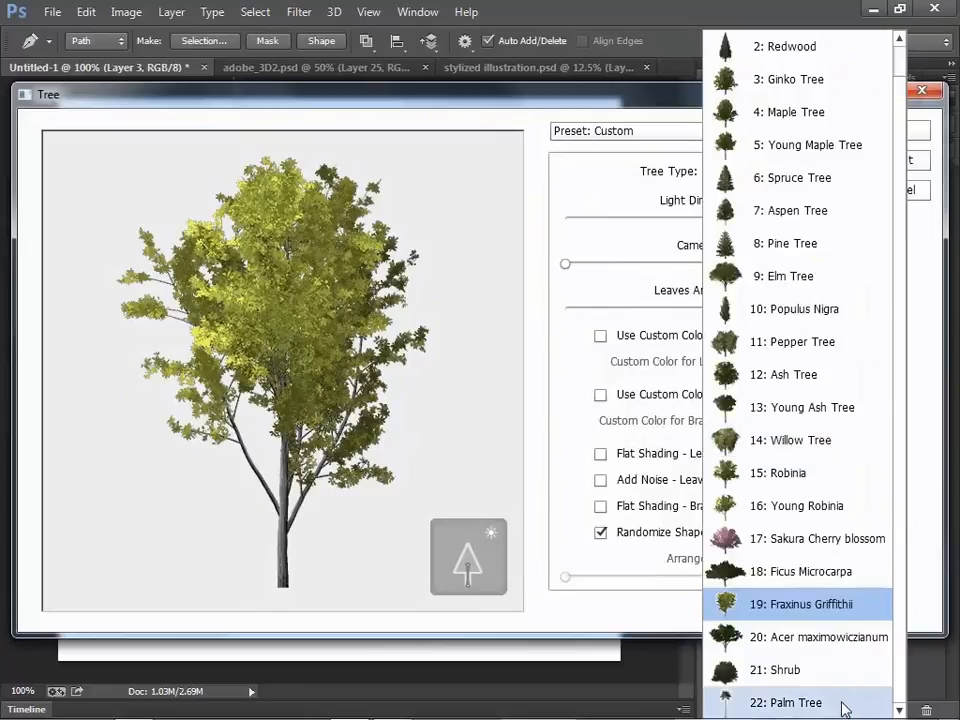
pyautogui.click(786, 702)
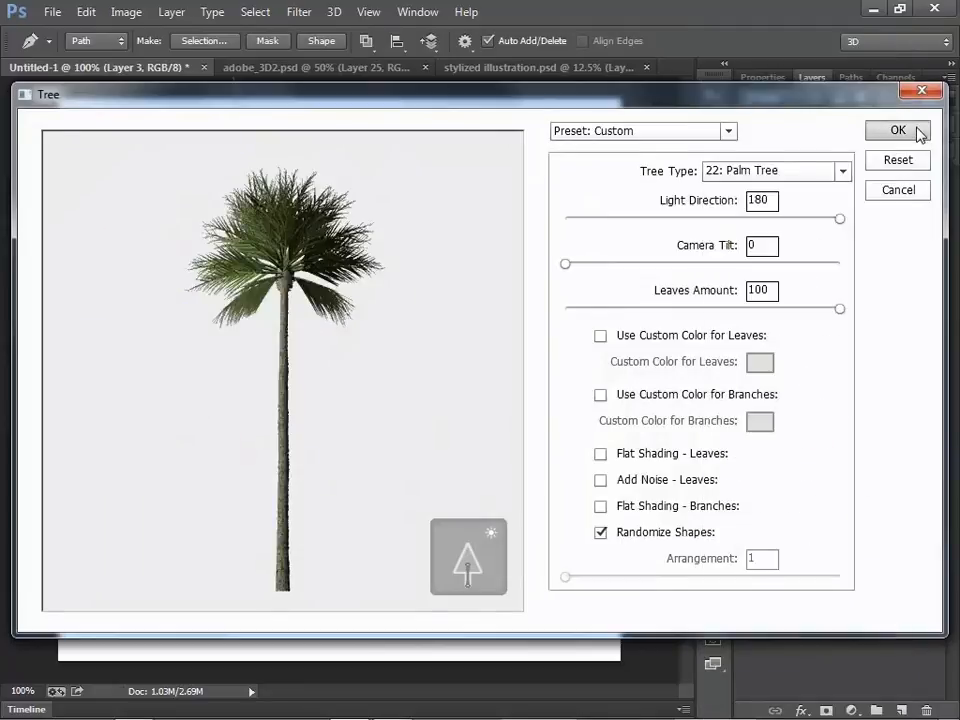
pyautogui.click(896, 132)
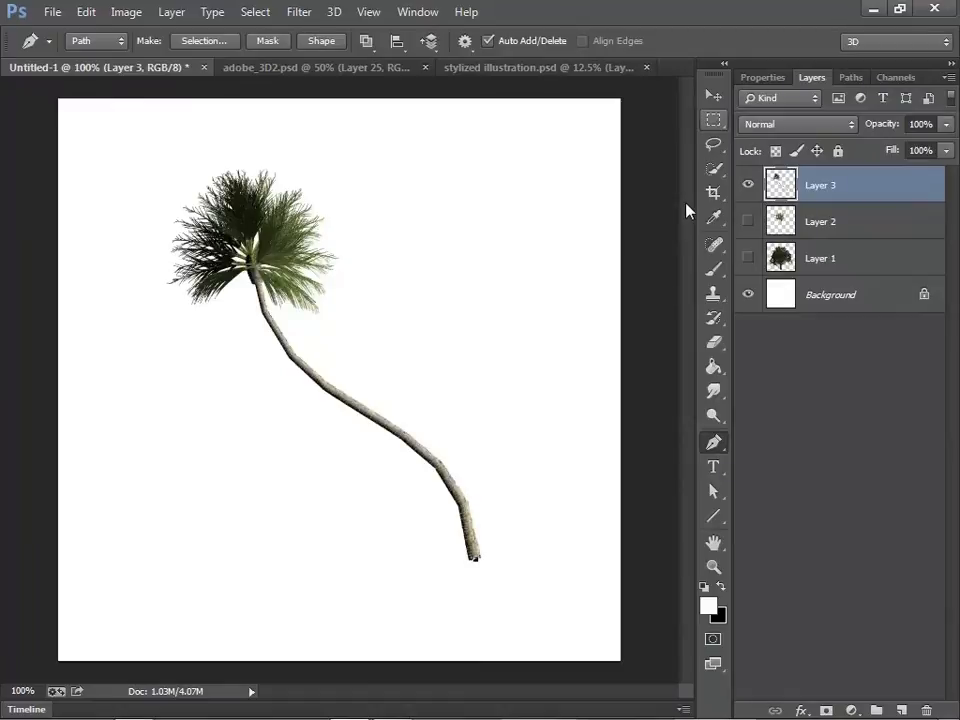
pyautogui.moveTo(716, 120)
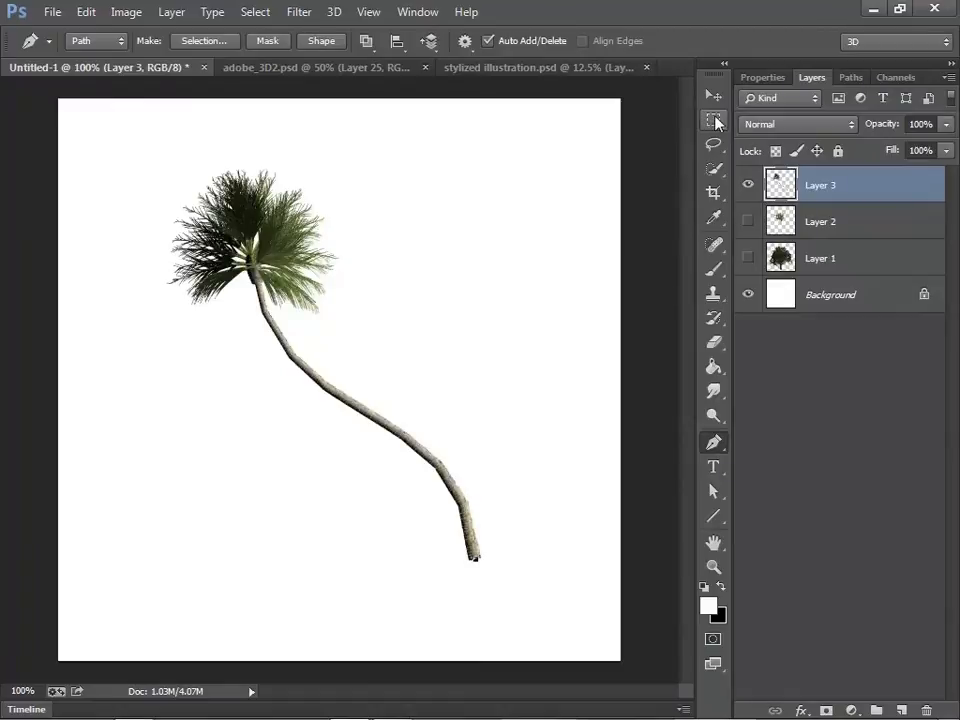
pyautogui.moveTo(714, 120)
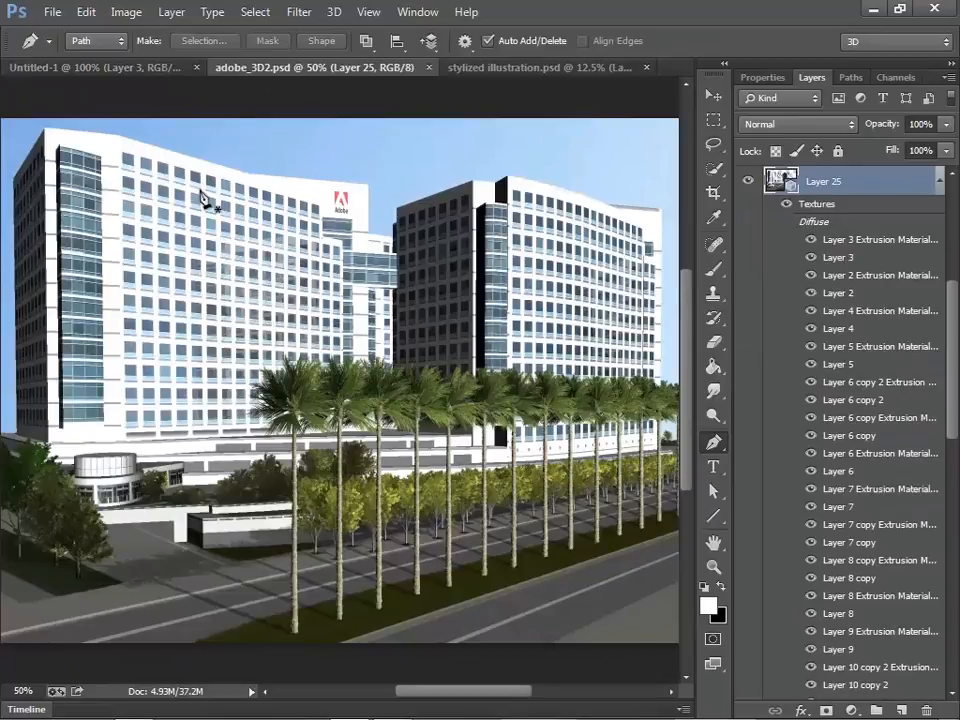
pyautogui.moveTo(320, 112)
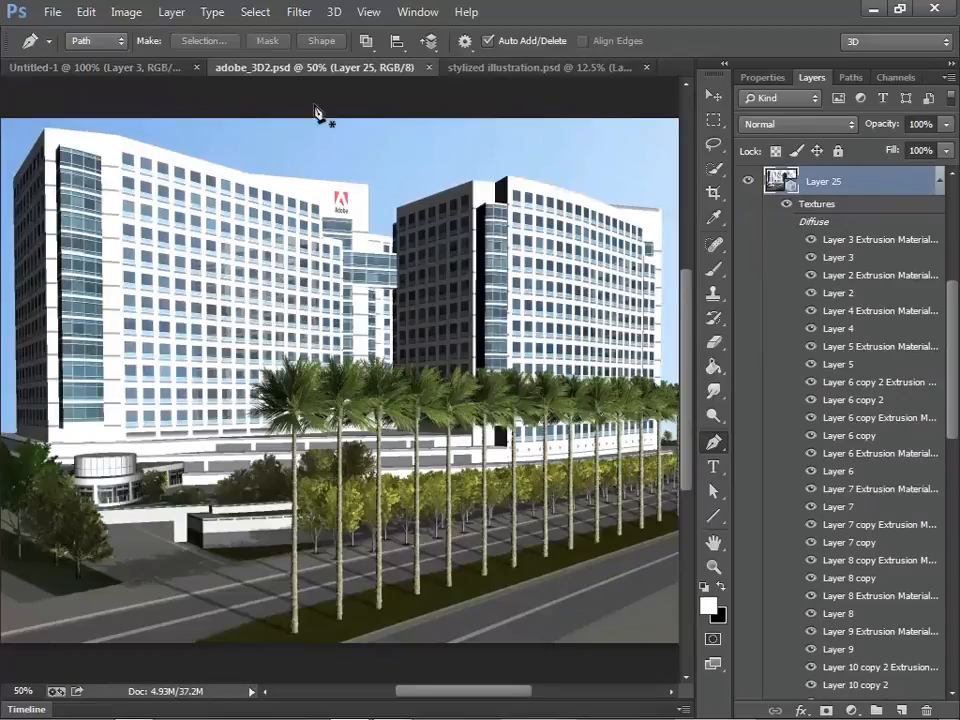
pyautogui.moveTo(270, 210)
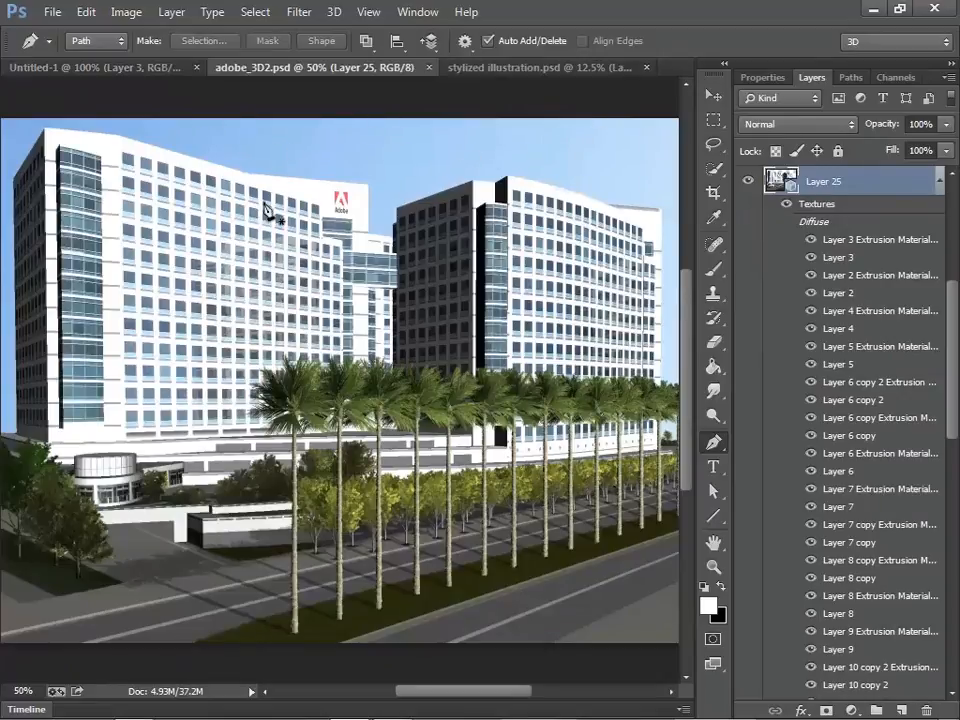
pyautogui.moveTo(288, 240)
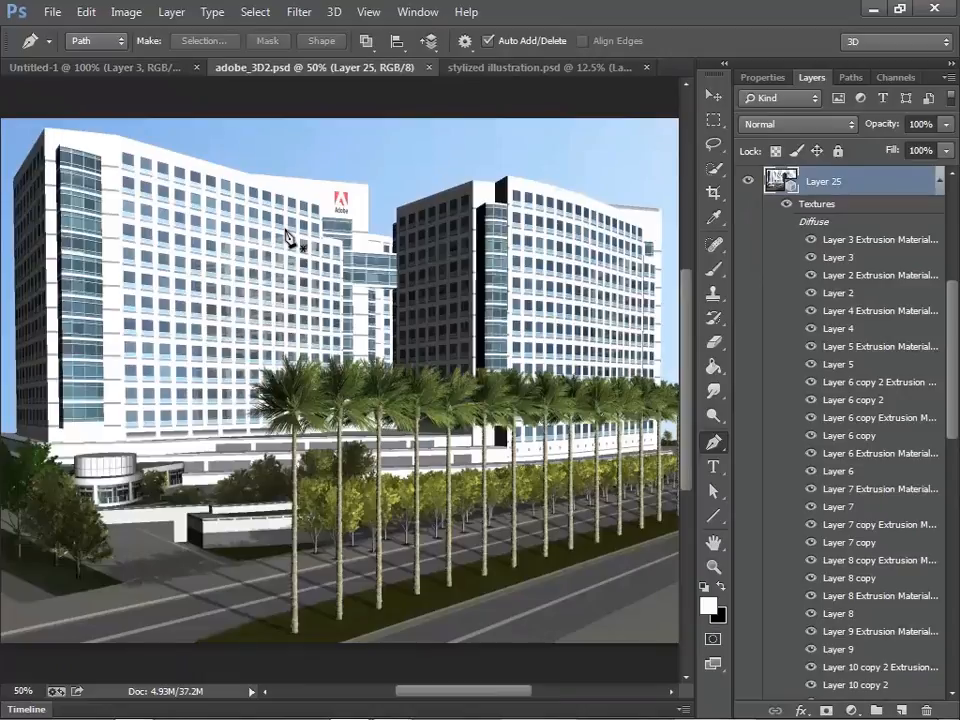
pyautogui.moveTo(292, 324)
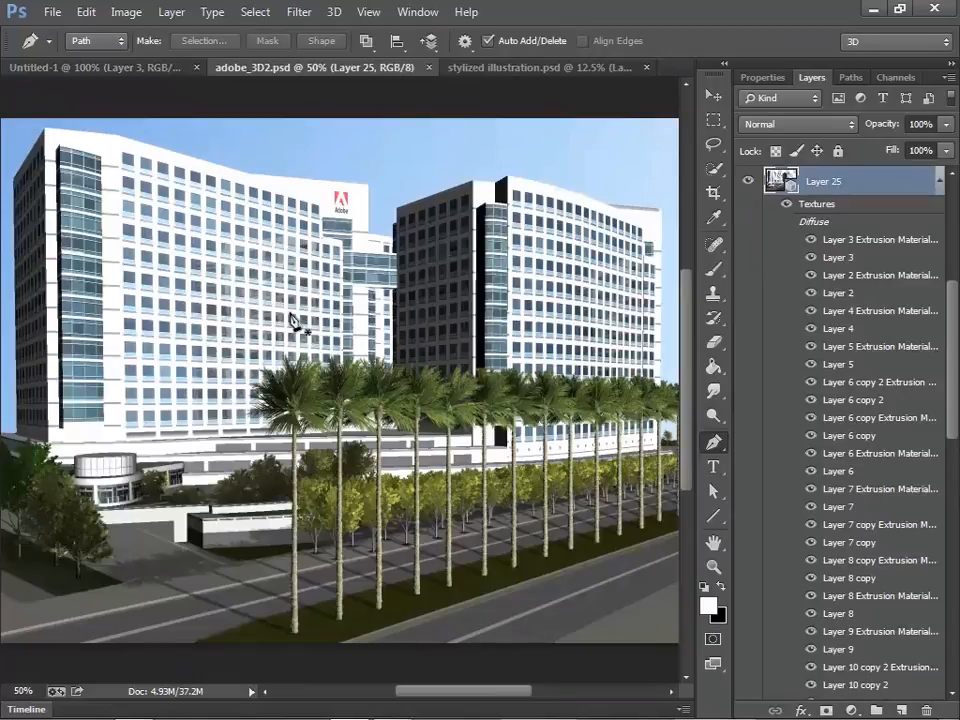